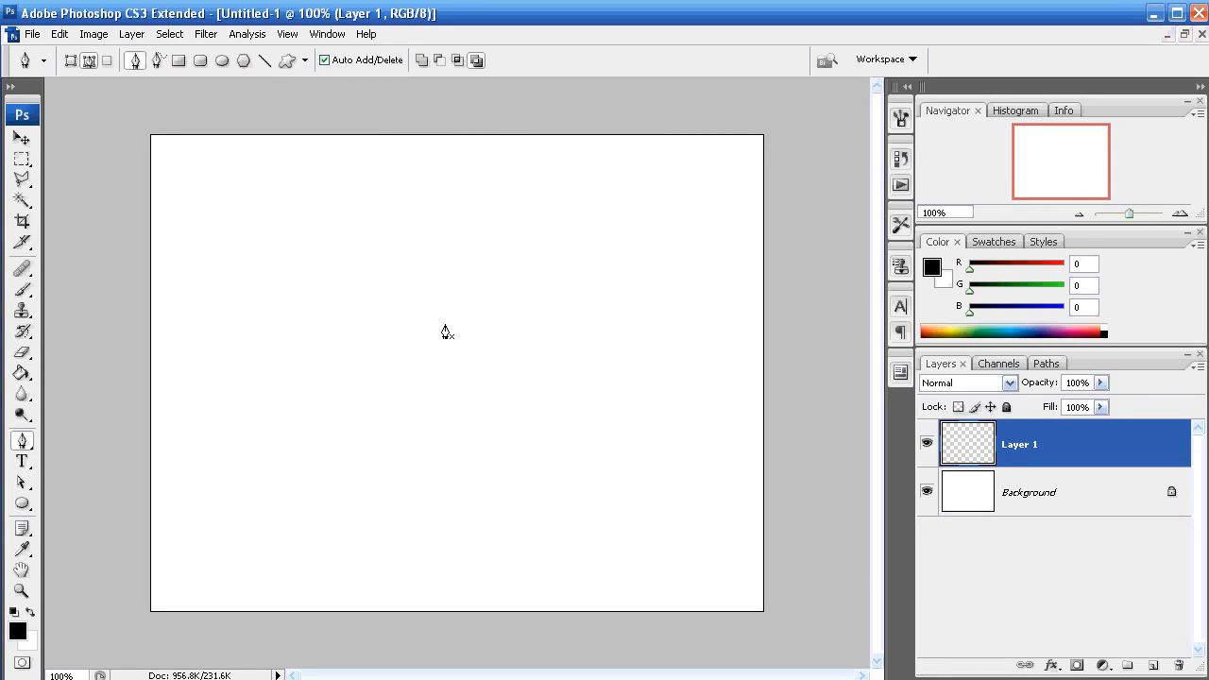
{"action": "mouse_move", "coordinate": [470, 441]}
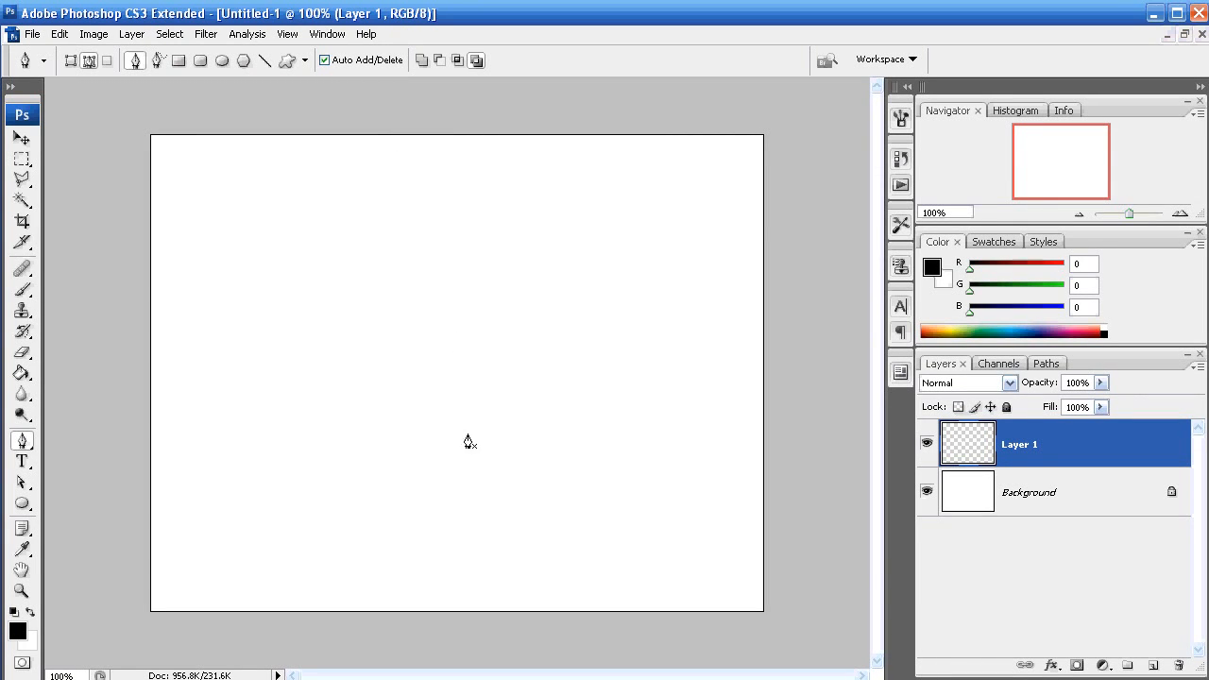
{"action": "mouse_move", "coordinate": [466, 409]}
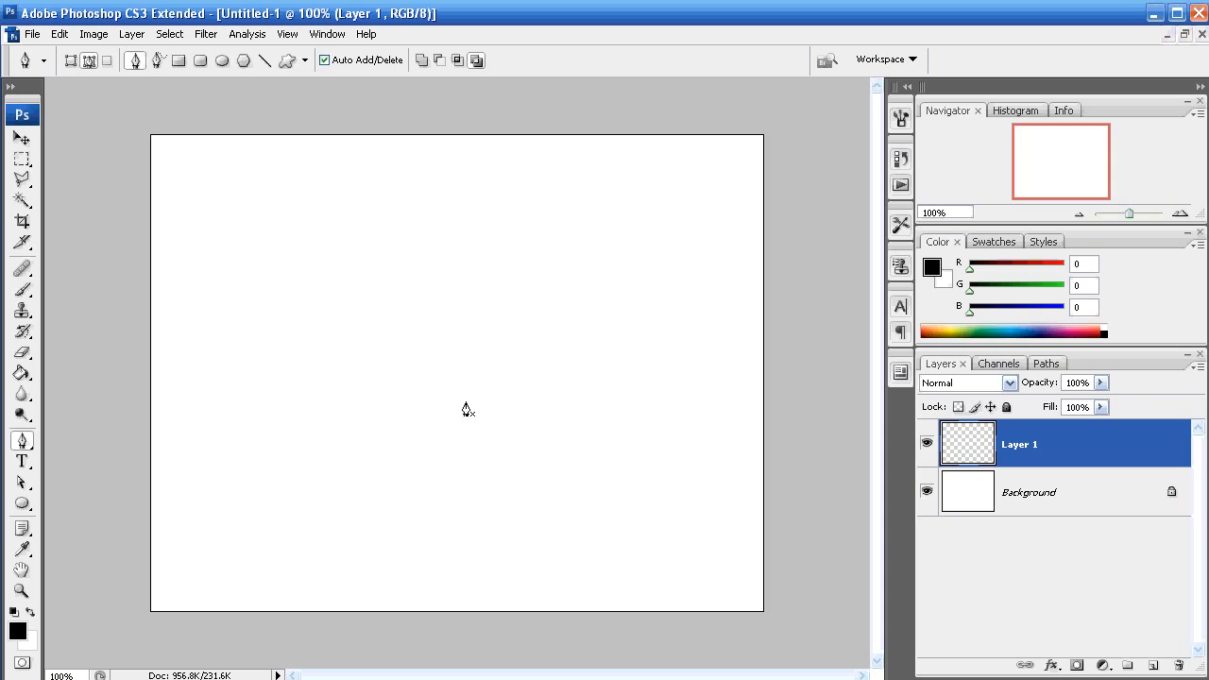
{"action": "mouse_move", "coordinate": [453, 398]}
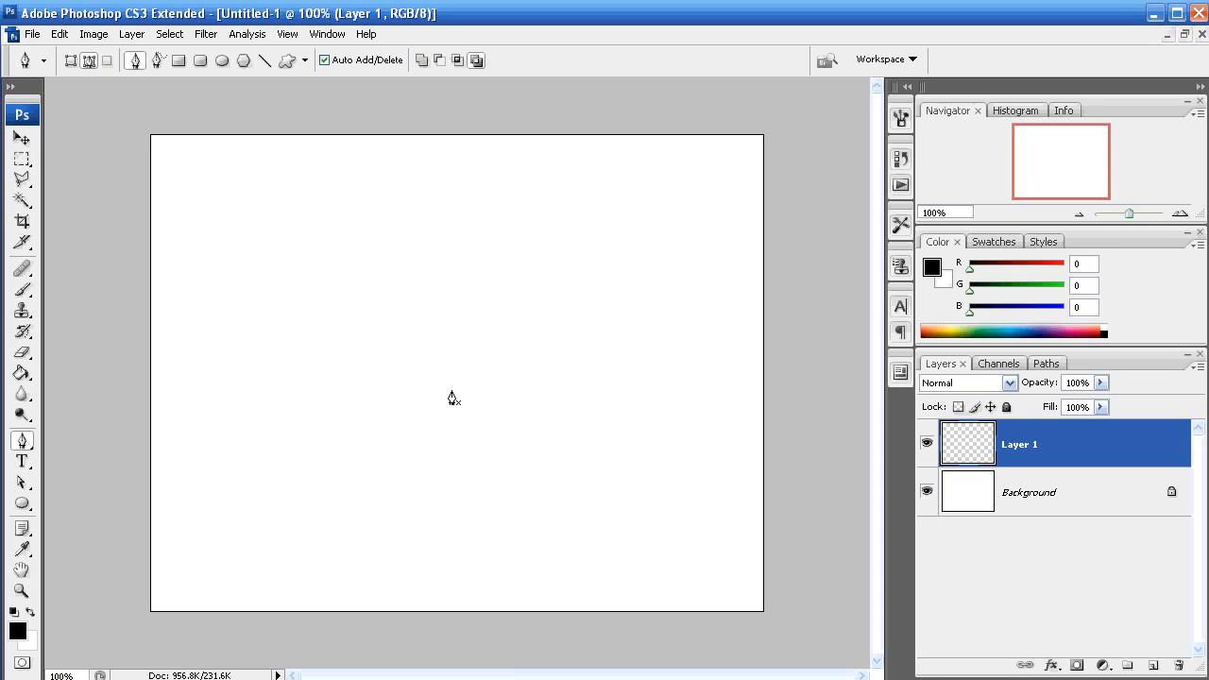
{"action": "mouse_move", "coordinate": [441, 401]}
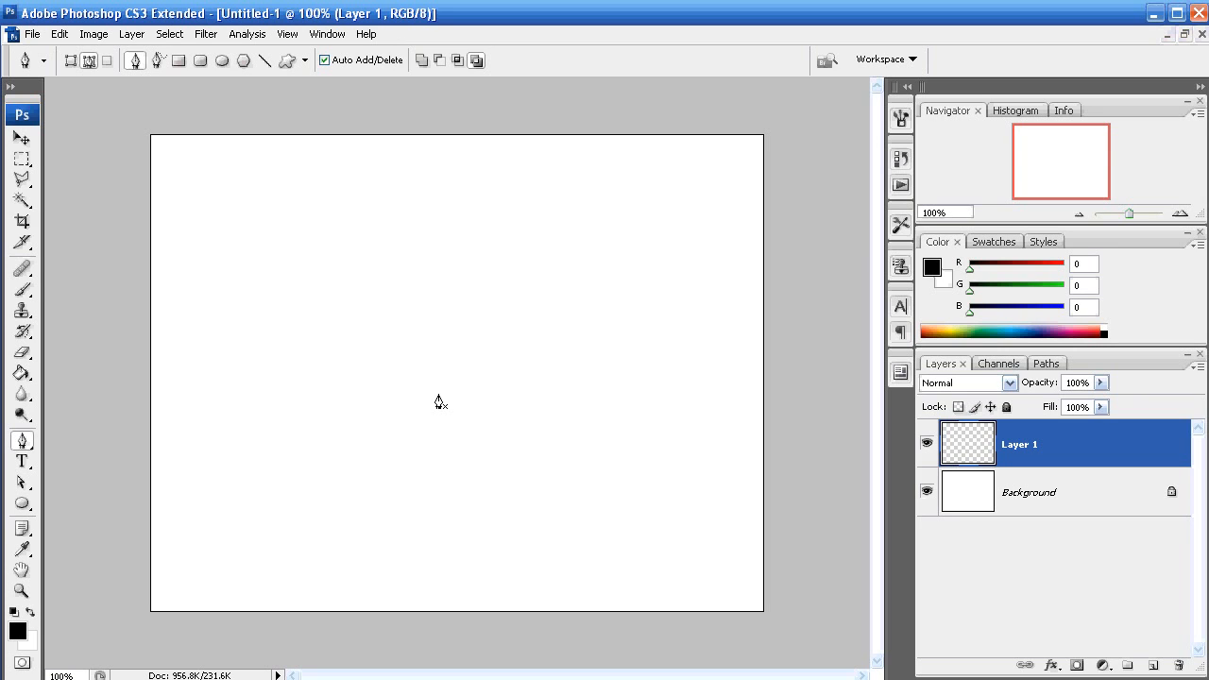
{"action": "mouse_move", "coordinate": [436, 399]}
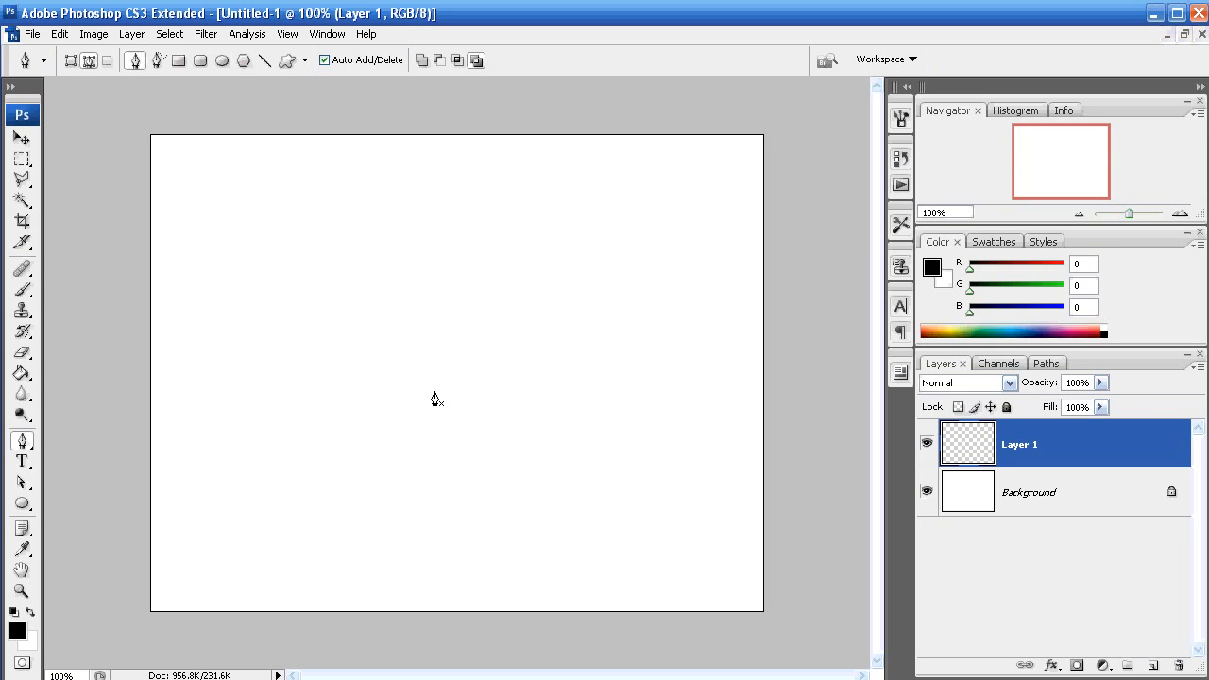
{"action": "mouse_move", "coordinate": [426, 385]}
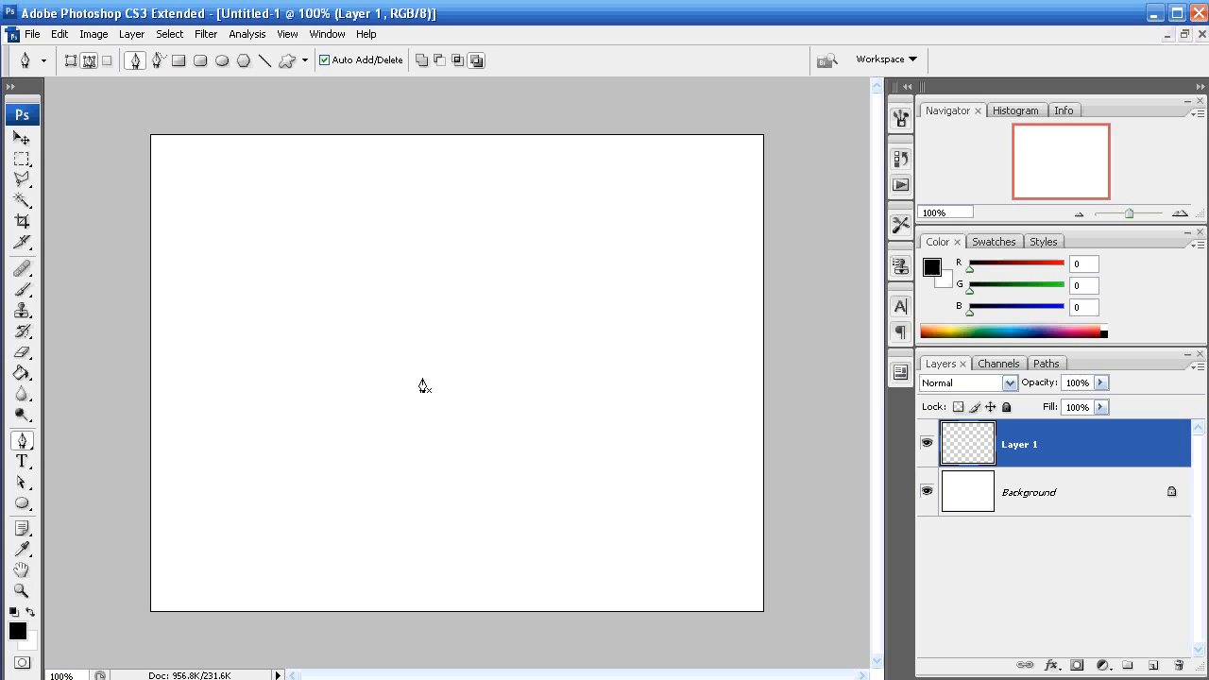
{"action": "mouse_move", "coordinate": [262, 398]}
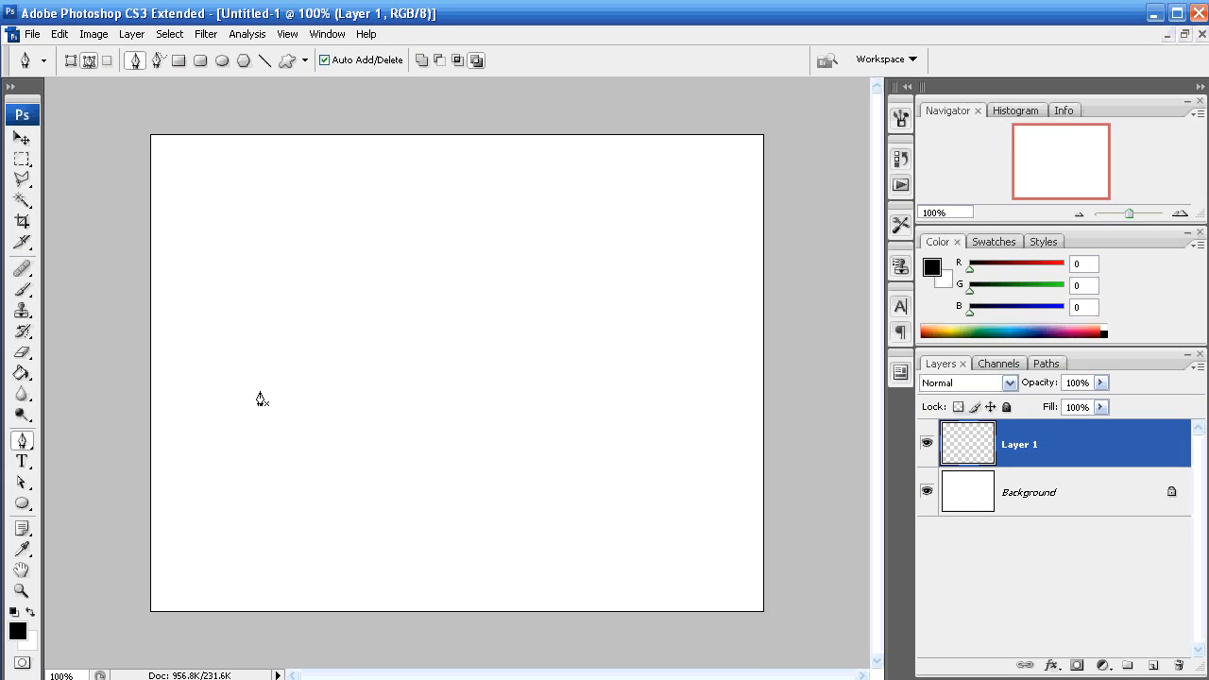
{"action": "mouse_move", "coordinate": [182, 391]}
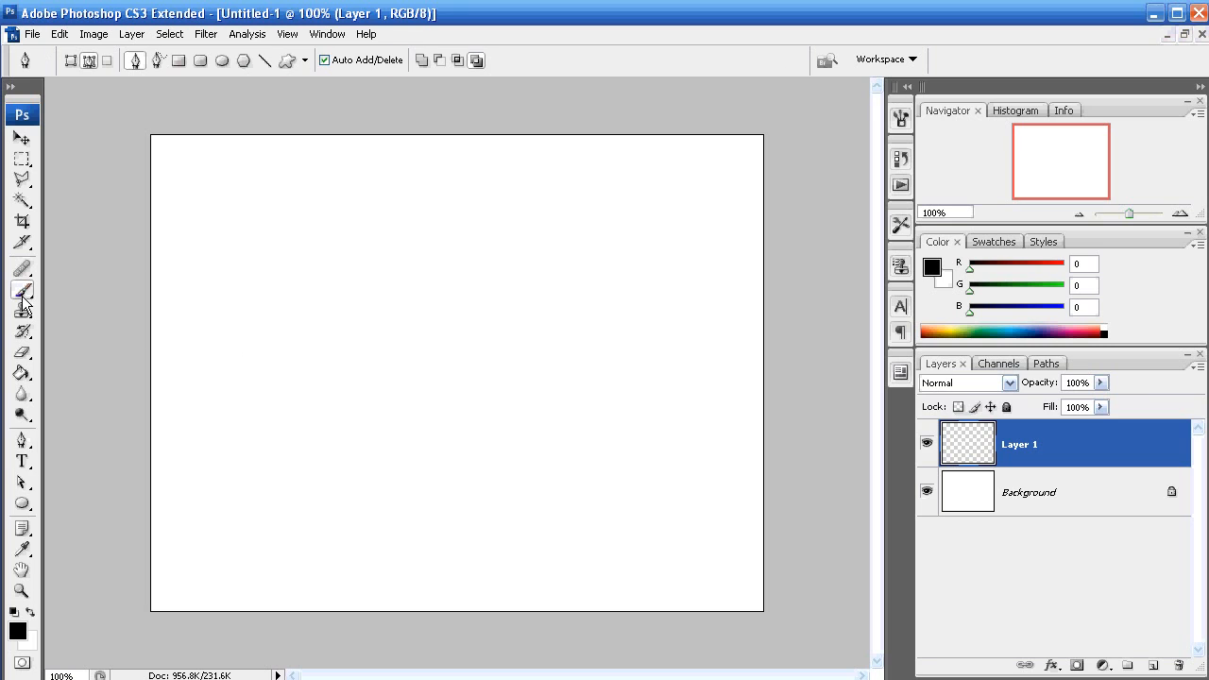
Choose the 13 px hard round brush from the Brush Preset picker
{"action": "left_click", "coordinate": [127, 61]}
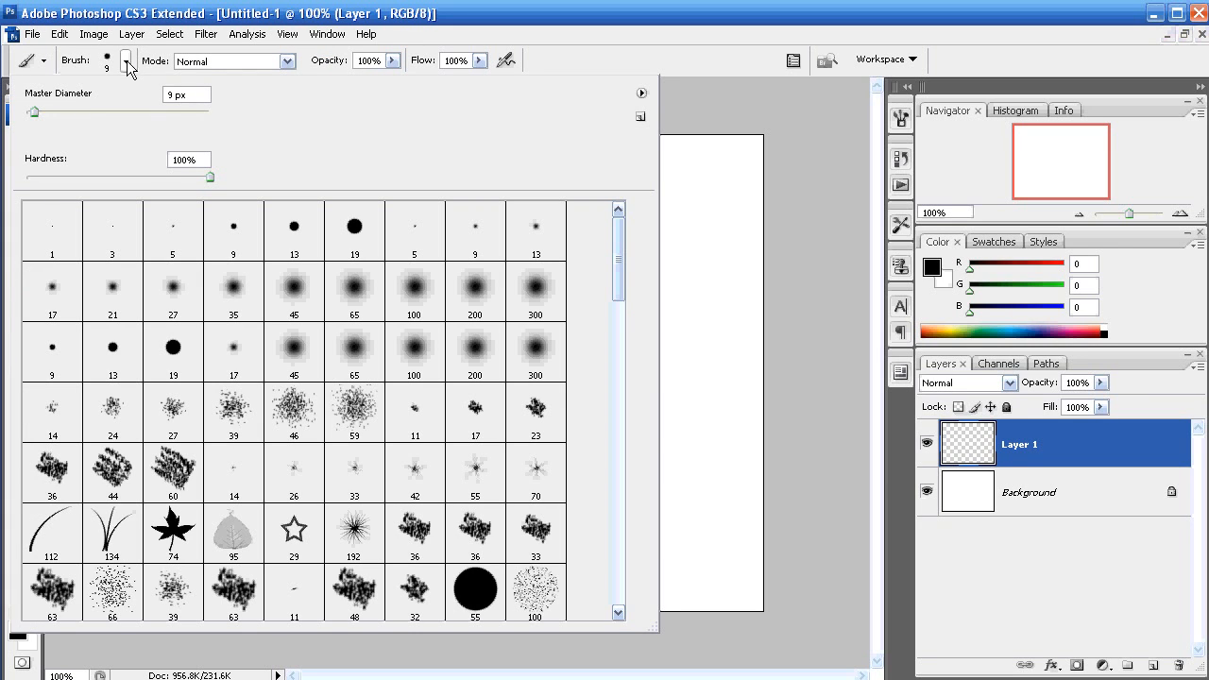
{"action": "mouse_move", "coordinate": [439, 427]}
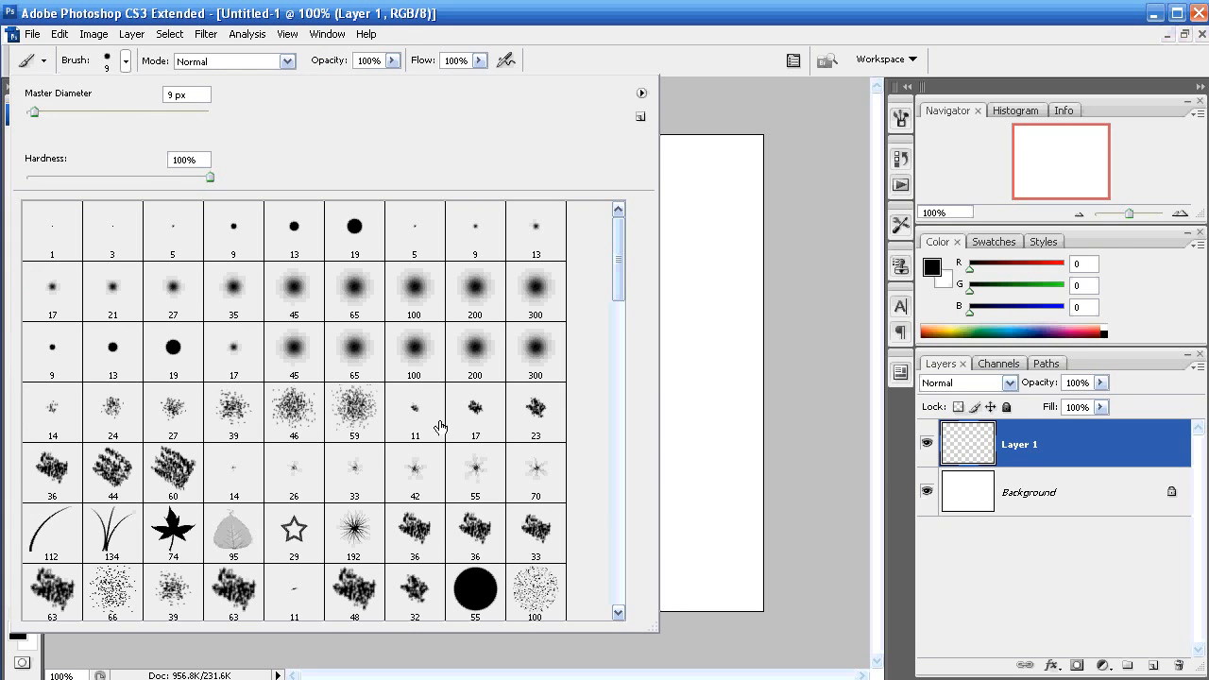
{"action": "left_click", "coordinate": [294, 226]}
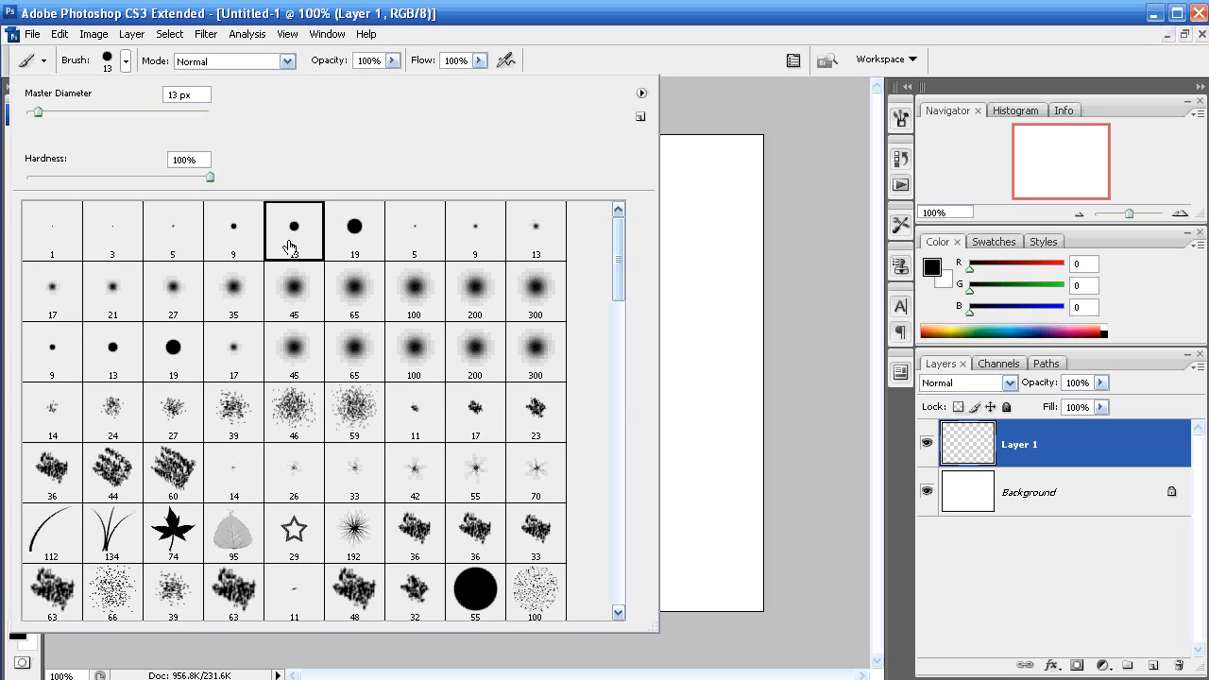
{"action": "mouse_move", "coordinate": [792, 55]}
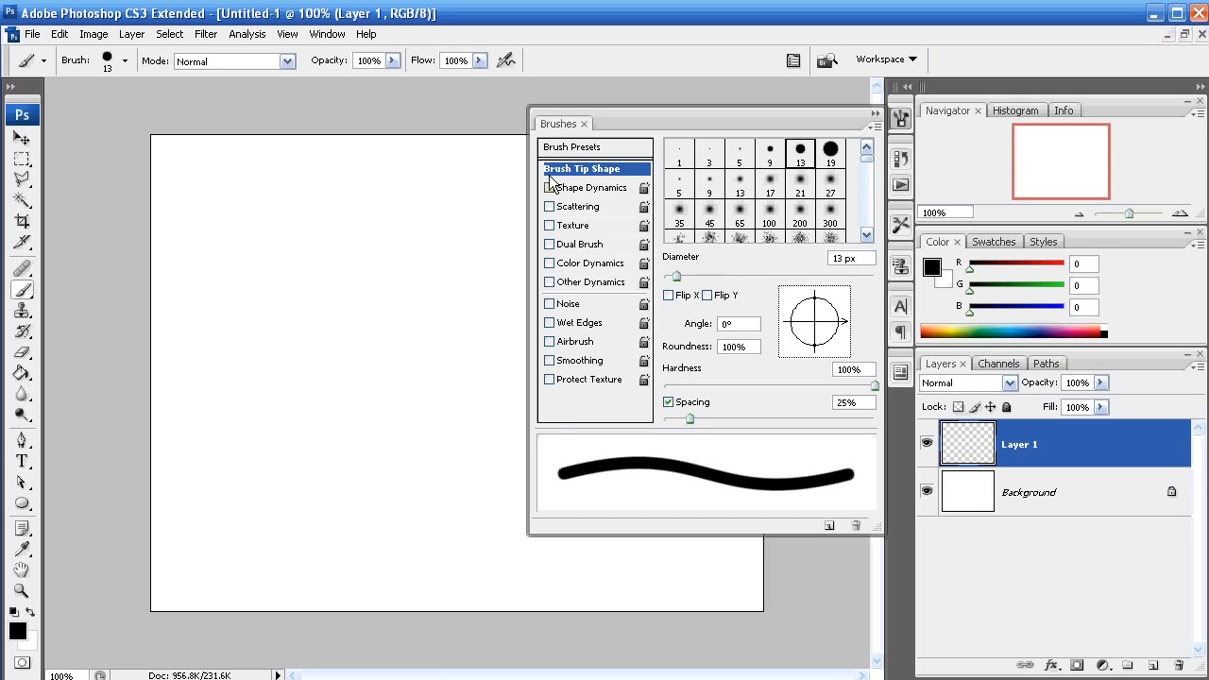
{"action": "mouse_move", "coordinate": [576, 168]}
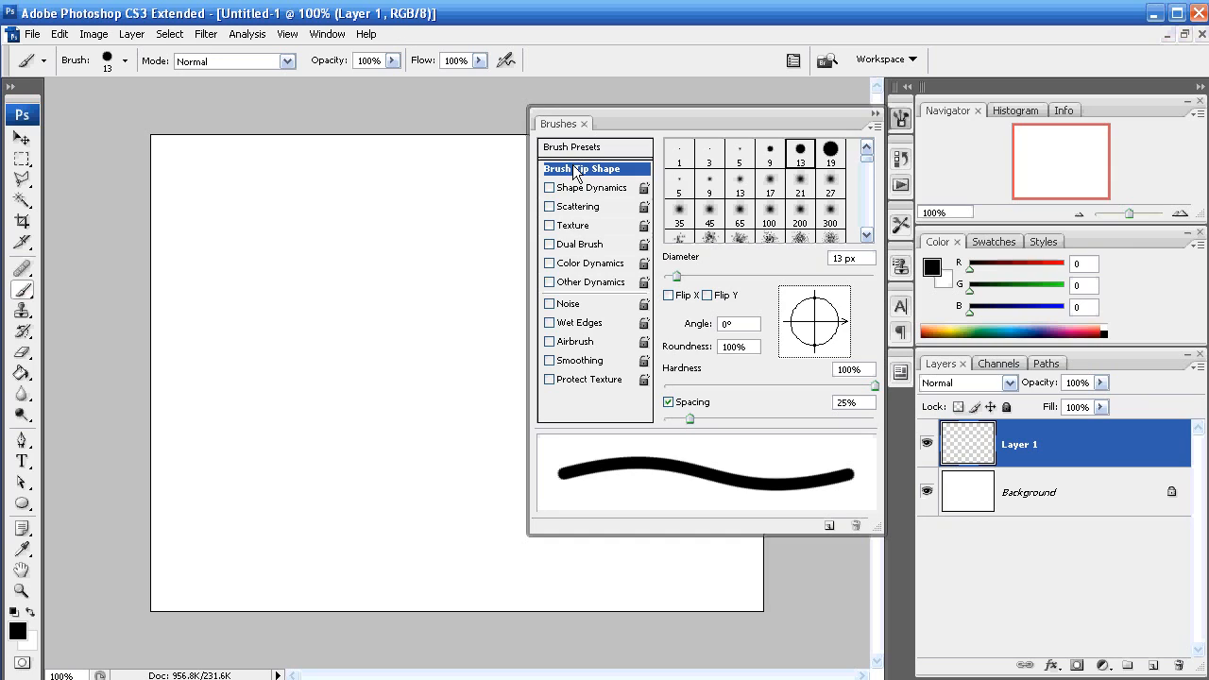
{"action": "mouse_move", "coordinate": [669, 450]}
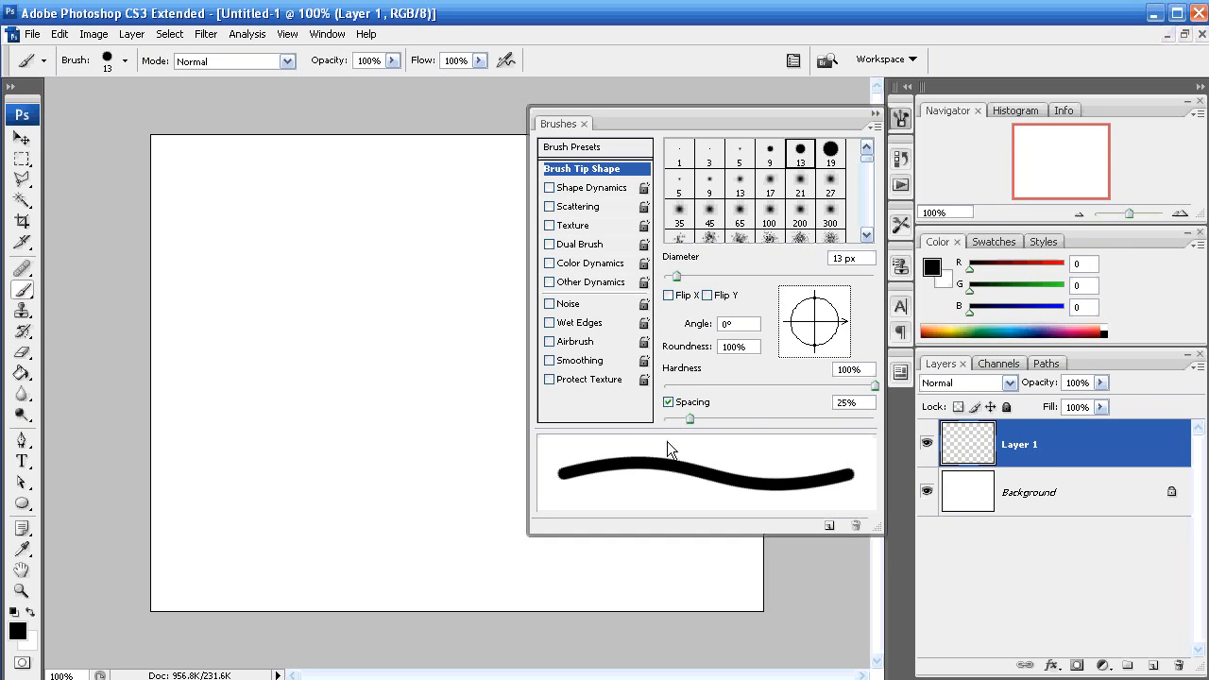
{"action": "mouse_move", "coordinate": [595, 473]}
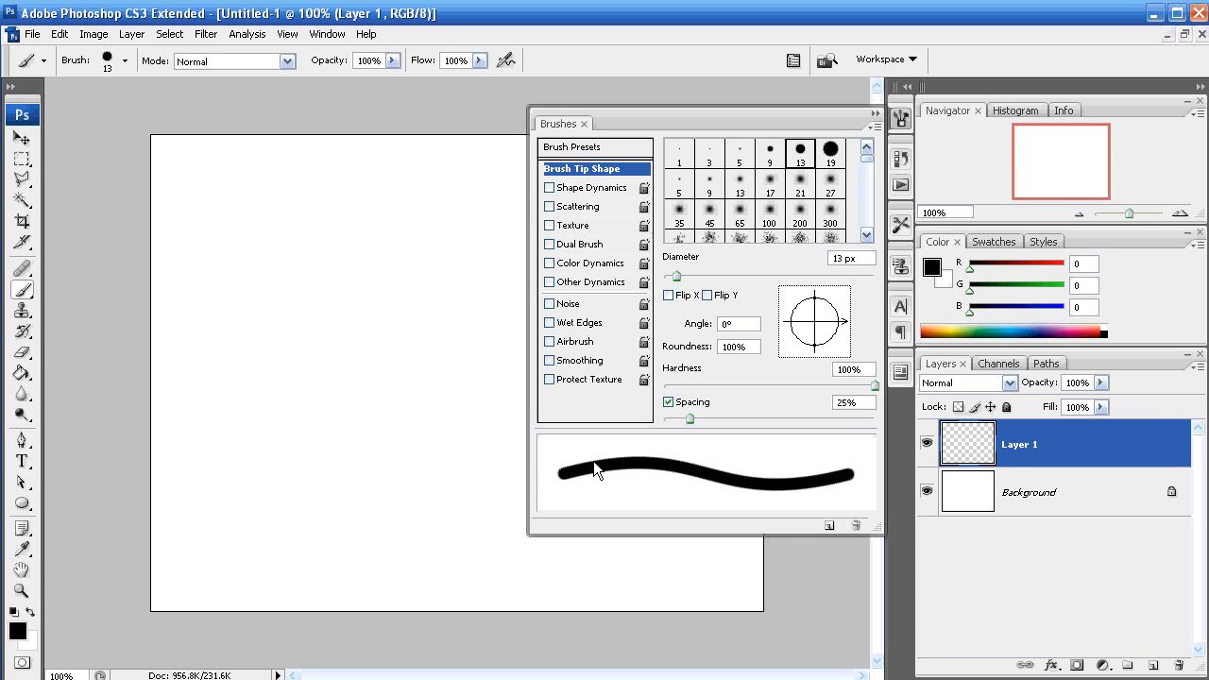
{"action": "mouse_move", "coordinate": [694, 425]}
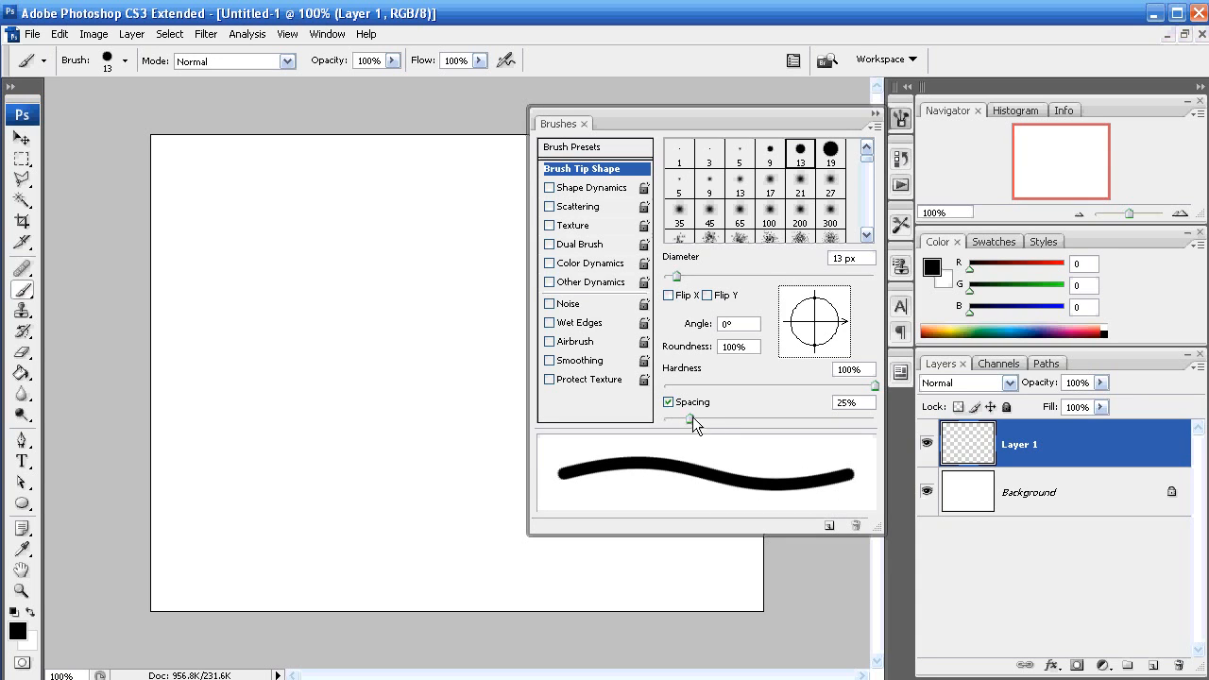
Set the brush tip spacing to 146% and the diameter to 19 px
{"action": "left_click_drag", "start_coordinate": [688, 418], "coordinate": [760, 417]}
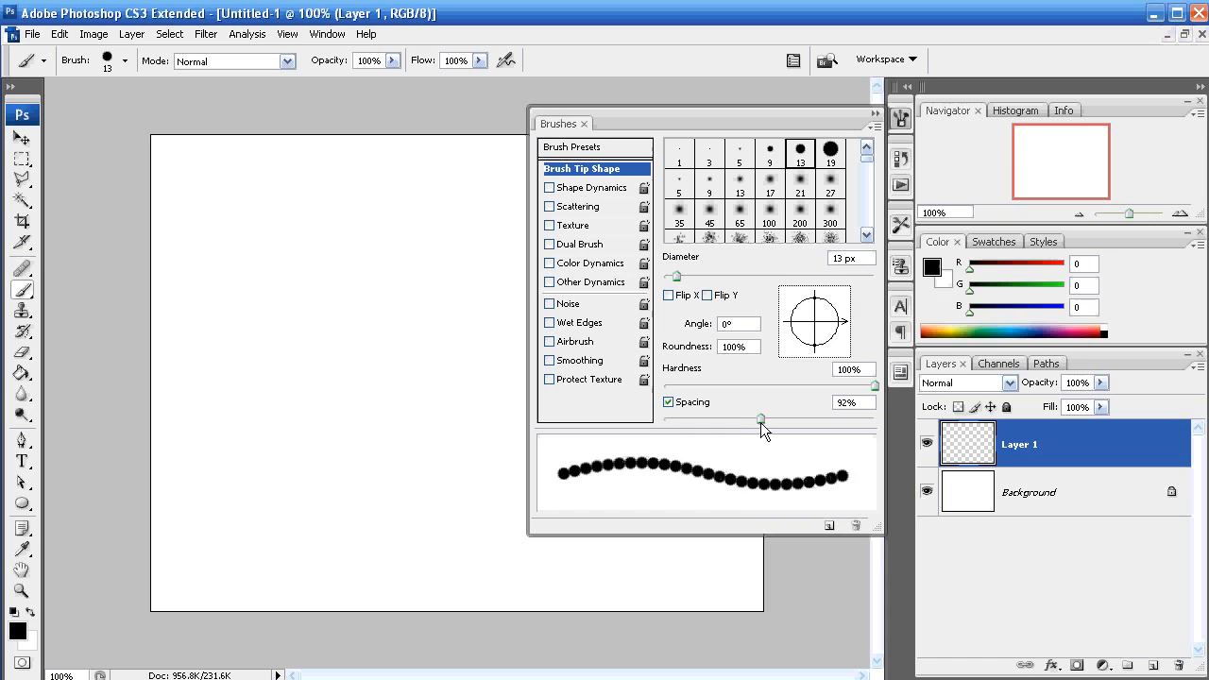
{"action": "left_click_drag", "start_coordinate": [760, 418], "coordinate": [812, 418]}
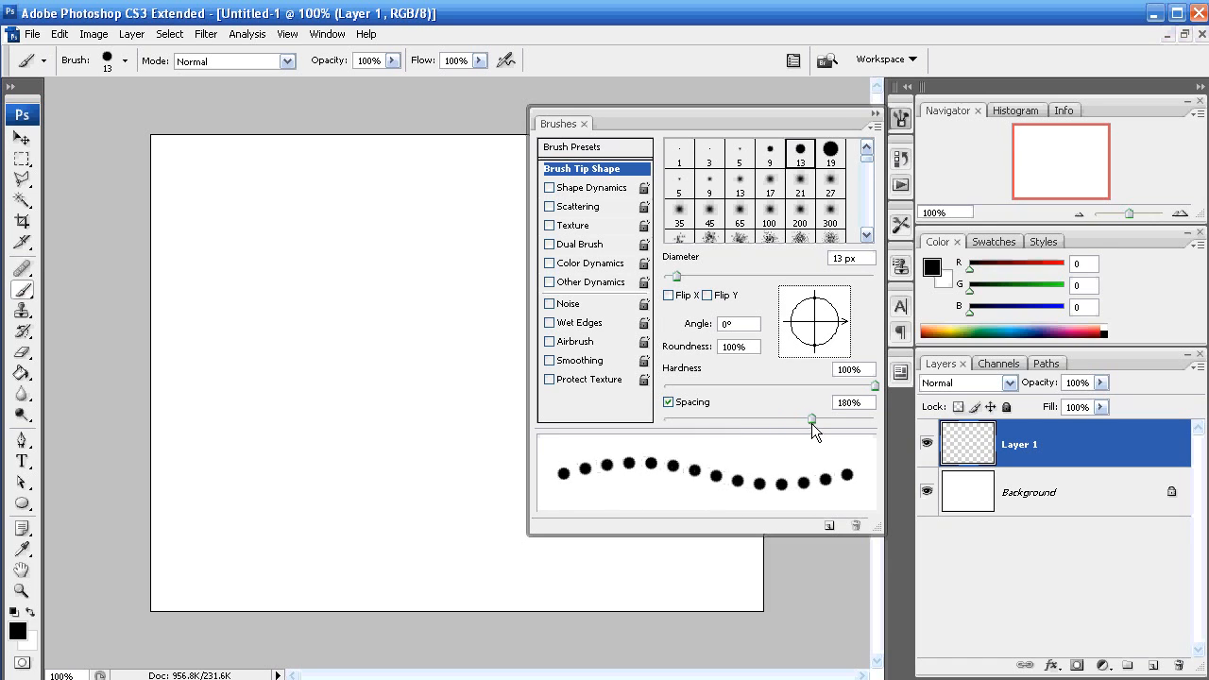
{"action": "left_click_drag", "start_coordinate": [813, 418], "coordinate": [781, 418]}
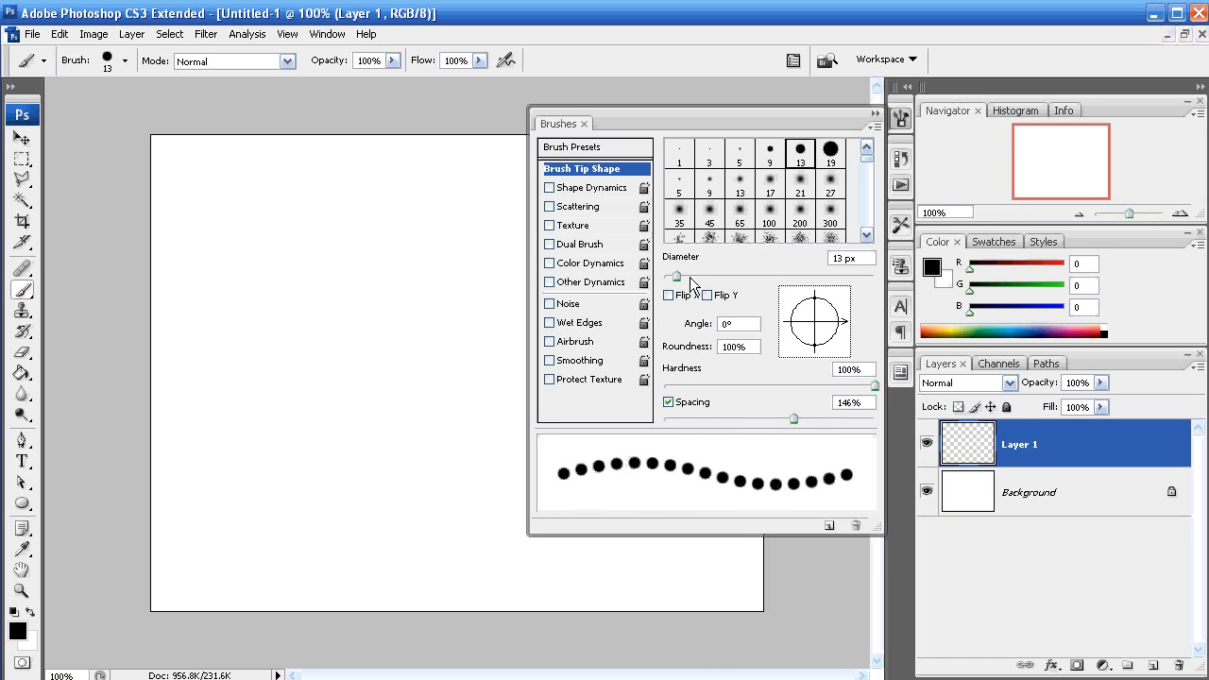
{"action": "left_click_drag", "start_coordinate": [677, 275], "coordinate": [697, 275]}
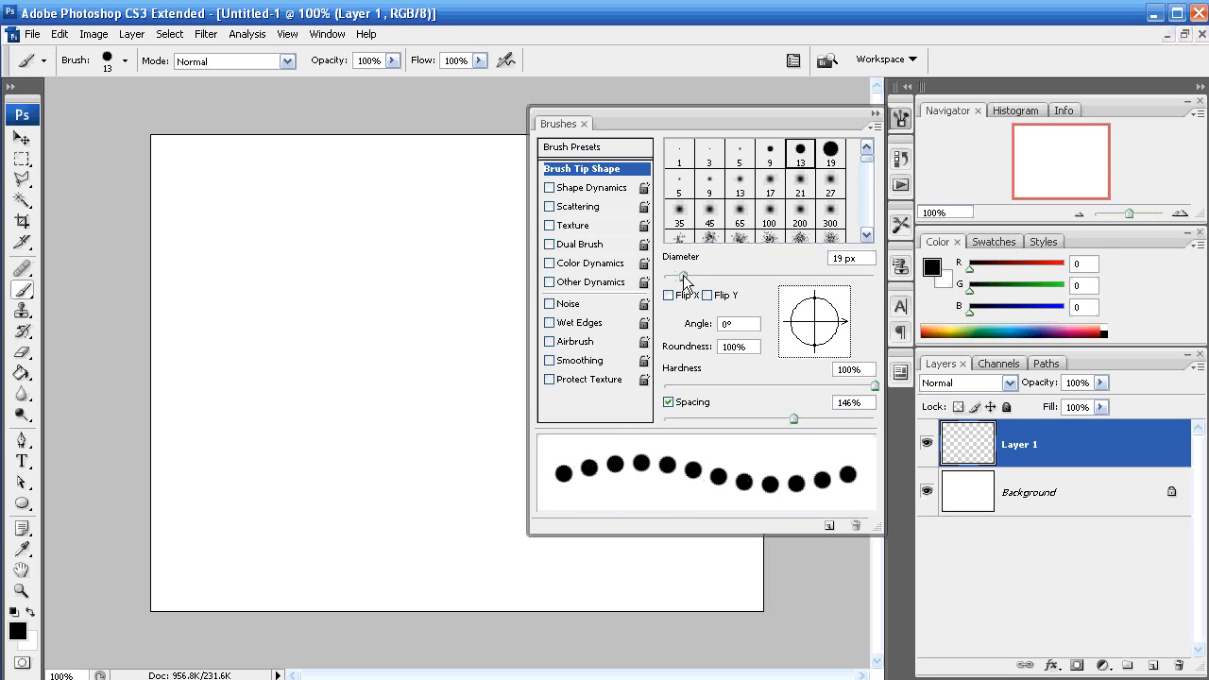
{"action": "left_click", "coordinate": [830, 153]}
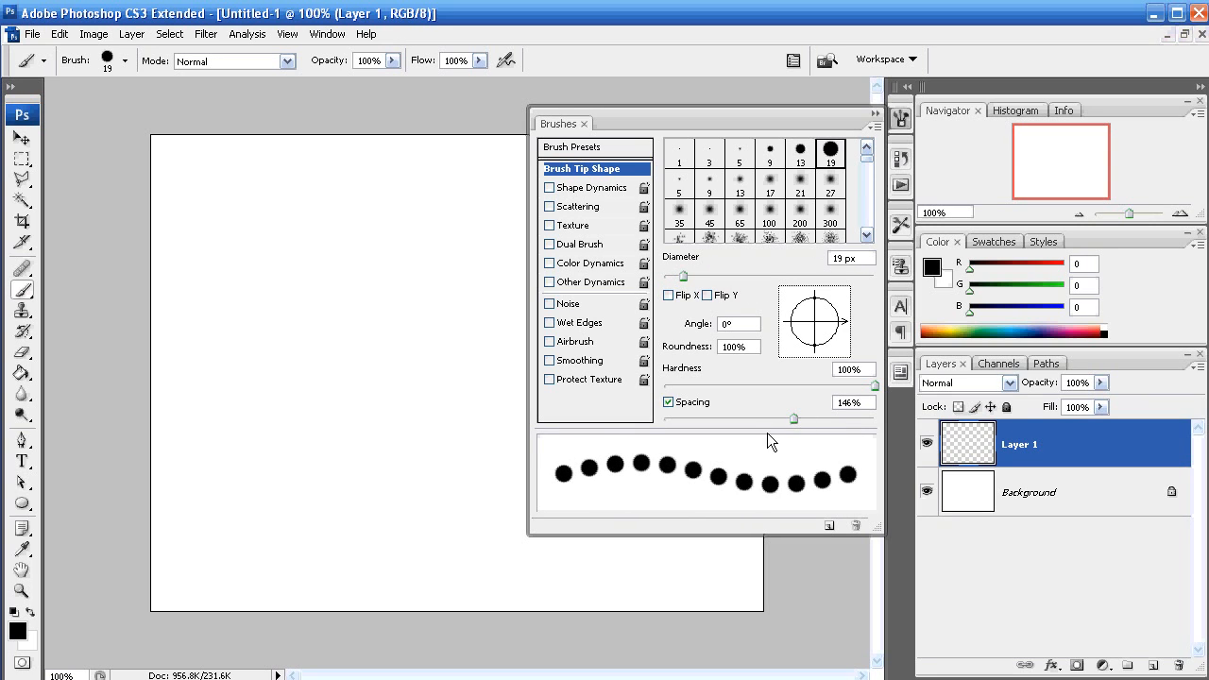
{"action": "left_click", "coordinate": [583, 123]}
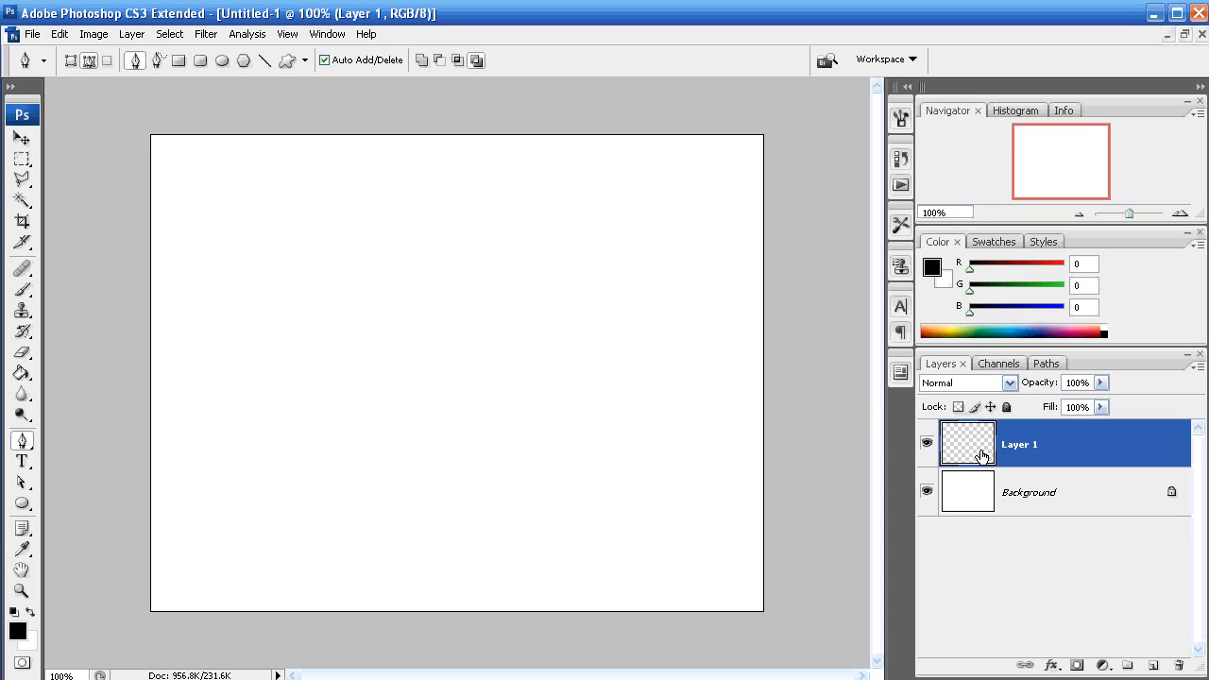
{"action": "mouse_move", "coordinate": [219, 371]}
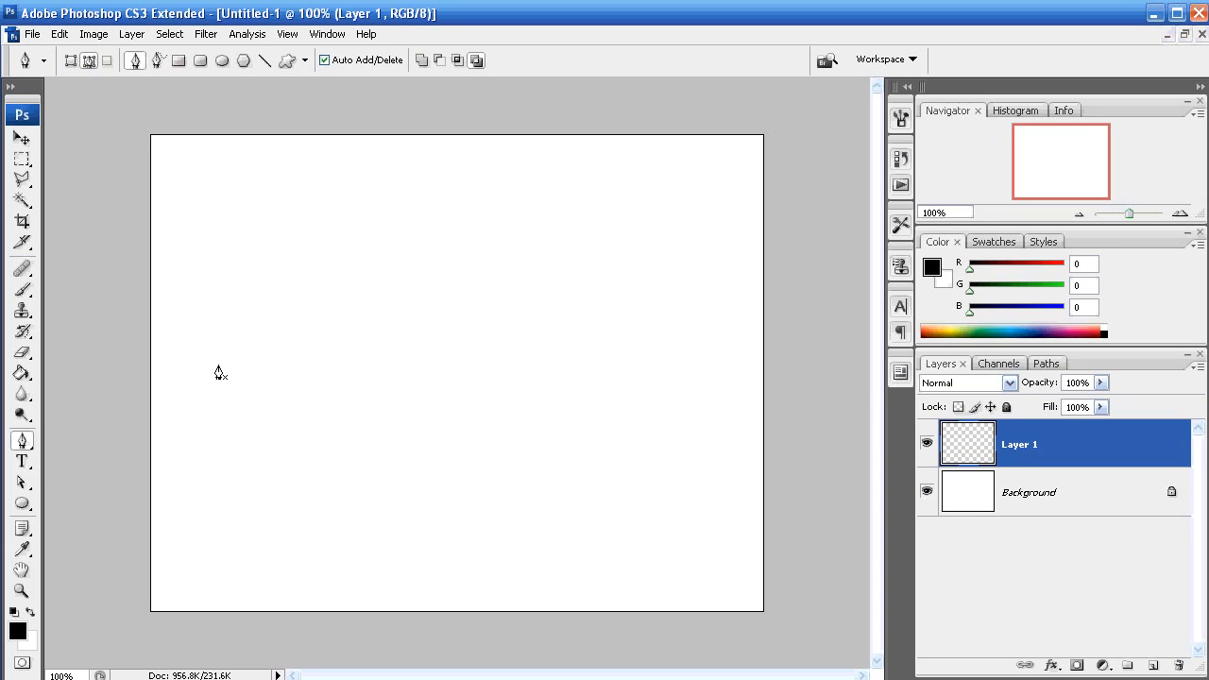
Draw a straight horizontal path across the canvas with the Pen tool
{"action": "left_click_drag", "start_coordinate": [217, 366], "coordinate": [683, 366]}
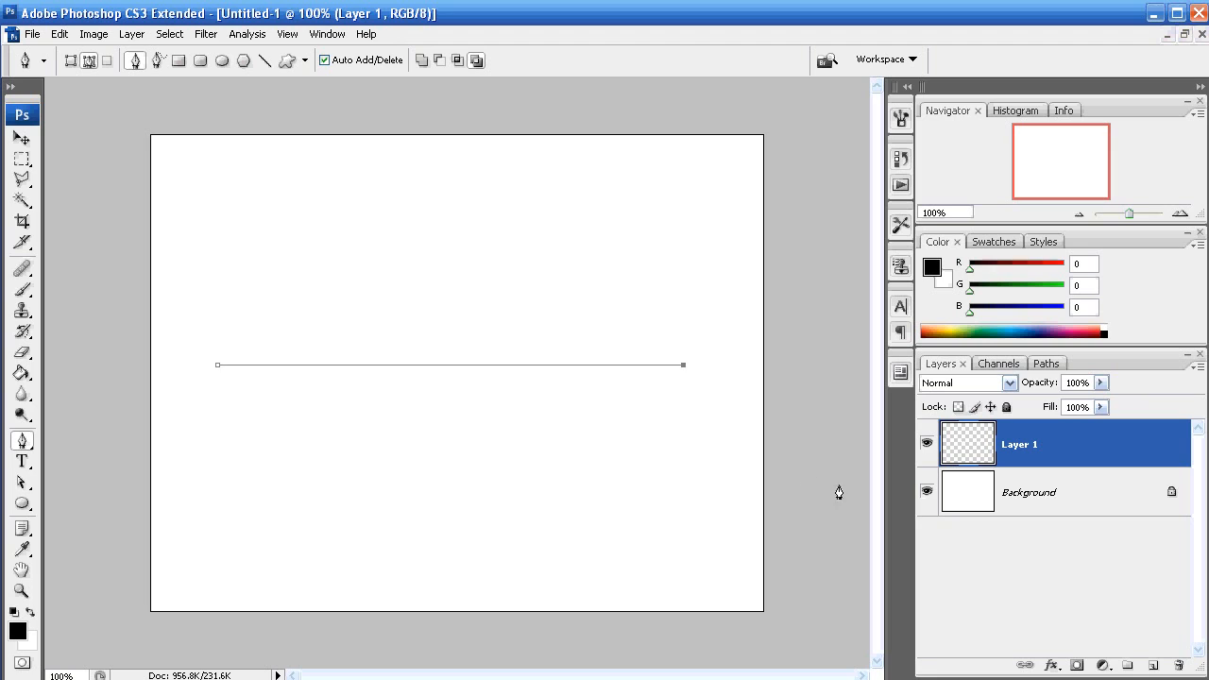
{"action": "mouse_move", "coordinate": [219, 369]}
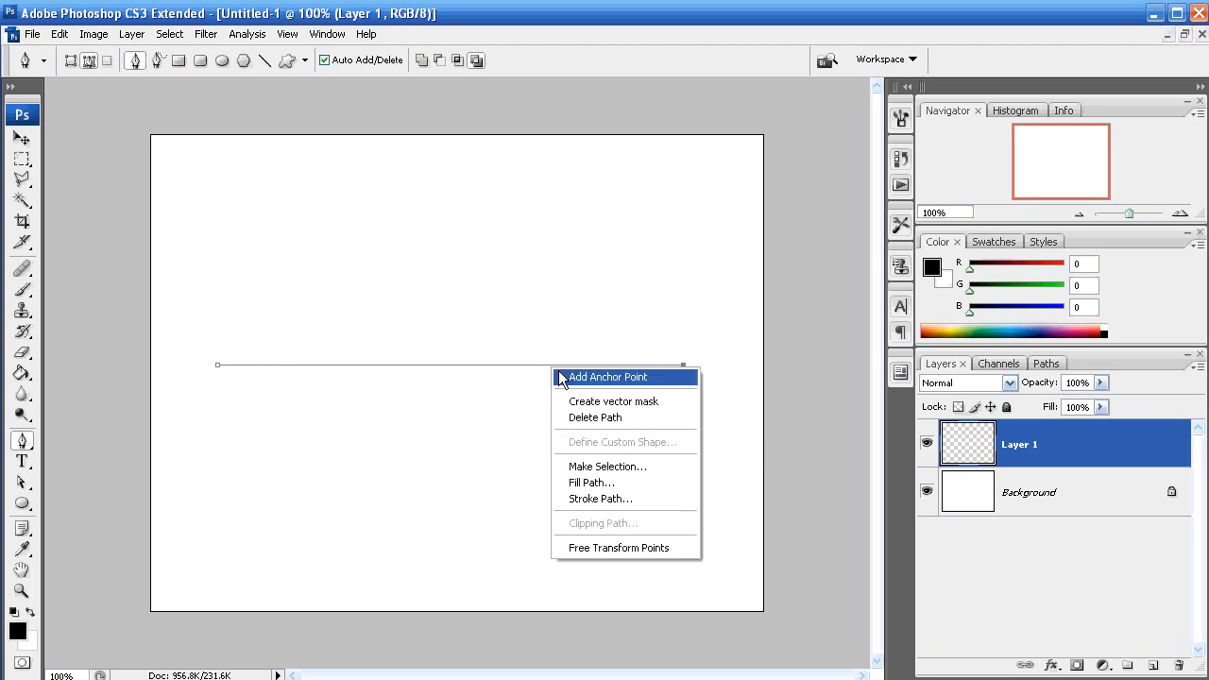
Stroke the horizontal path with Brush to paint a row of black dots
{"action": "left_click", "coordinate": [600, 498]}
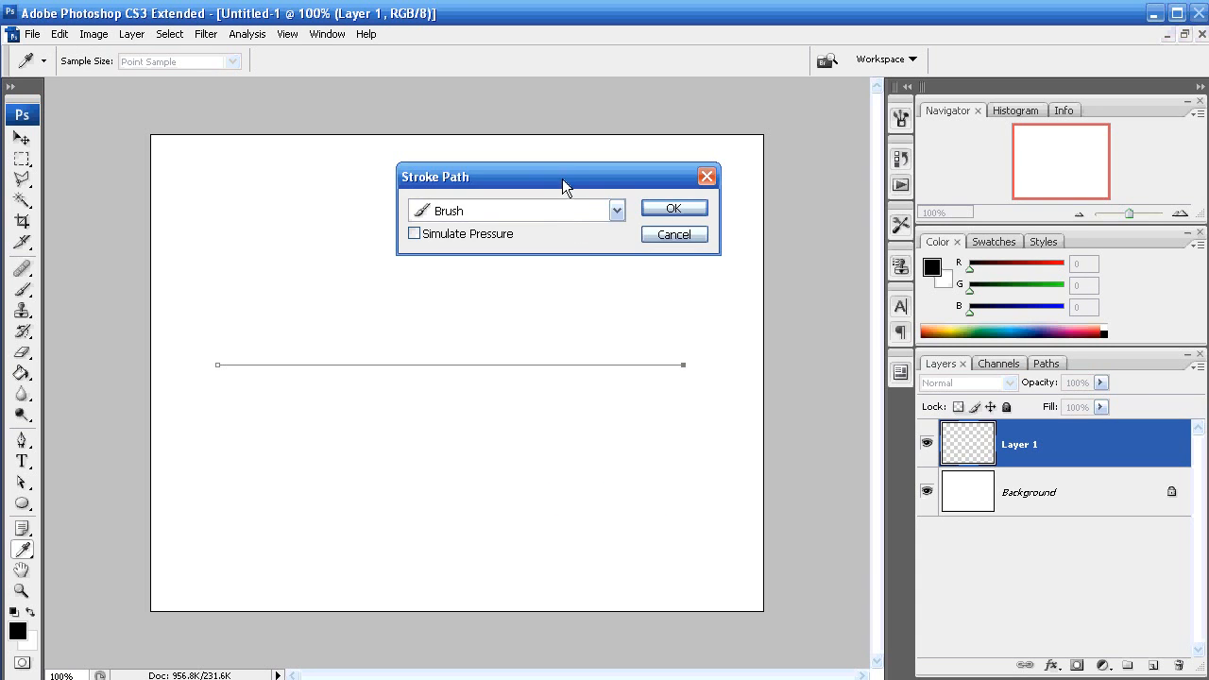
{"action": "left_click_drag", "start_coordinate": [562, 177], "coordinate": [463, 236]}
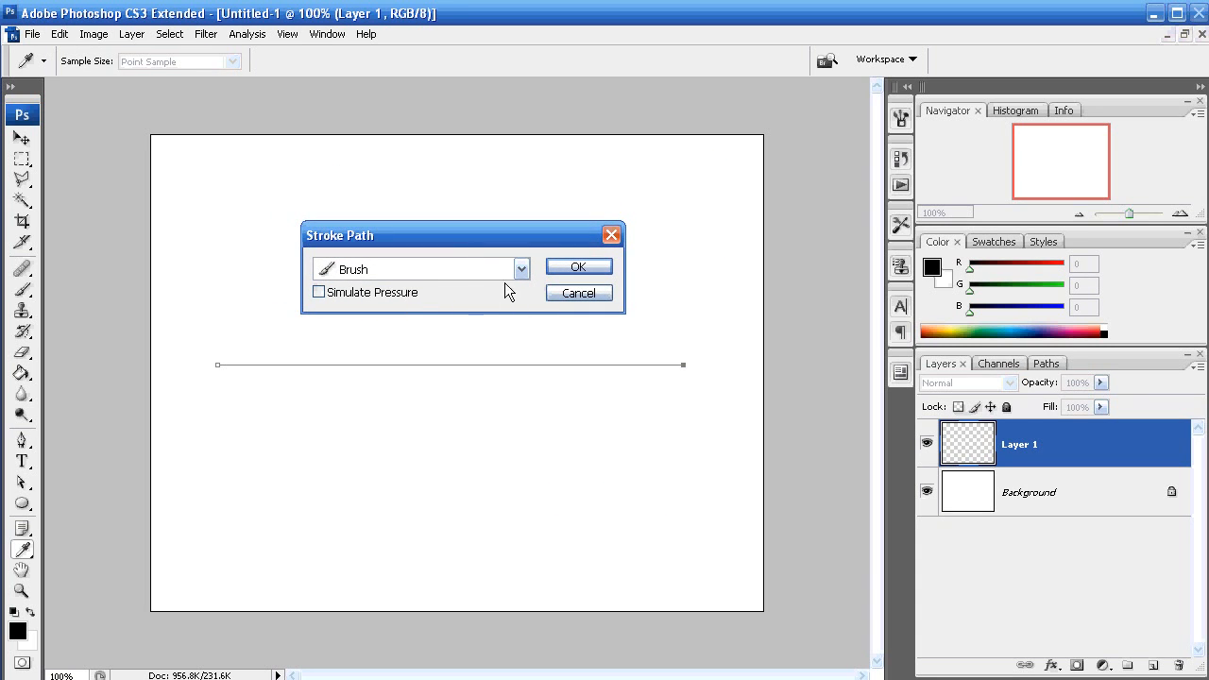
{"action": "left_click", "coordinate": [520, 268]}
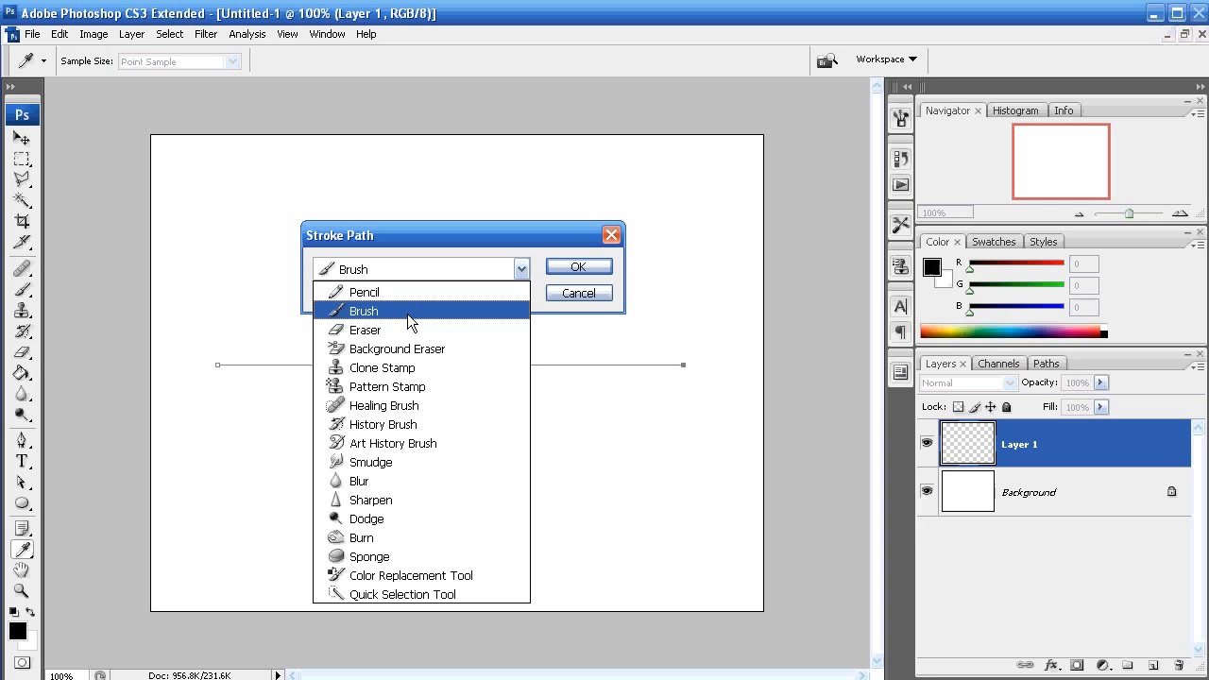
{"action": "mouse_move", "coordinate": [396, 291]}
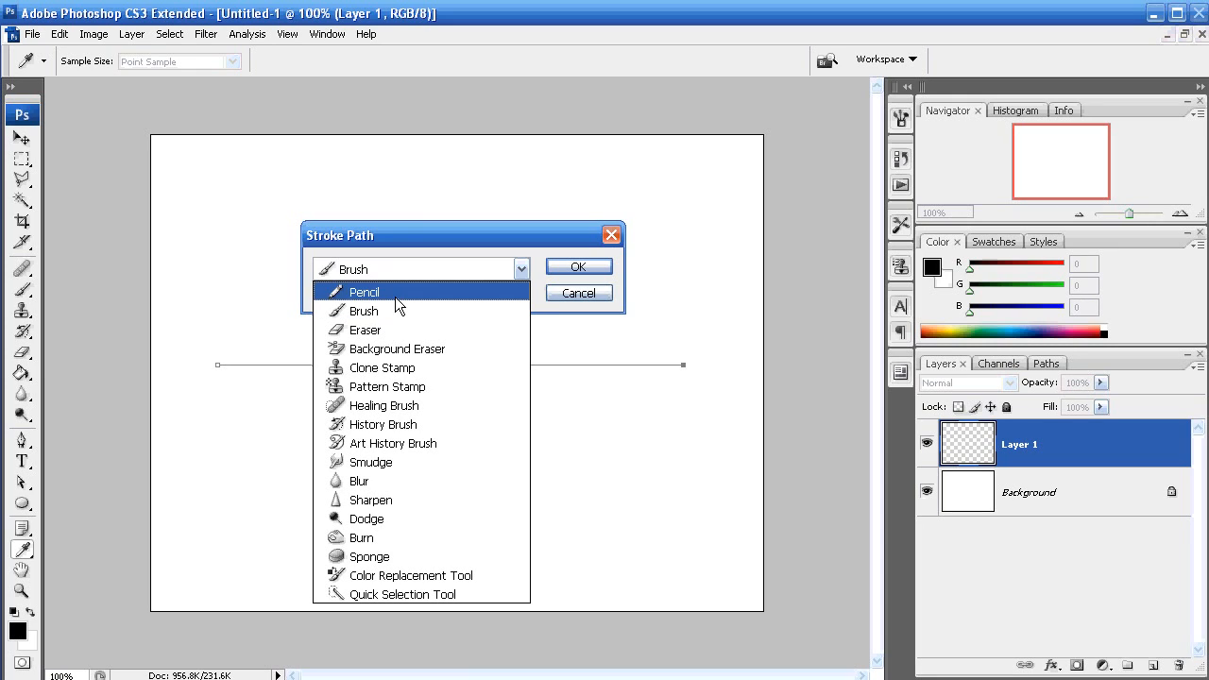
{"action": "left_click", "coordinate": [363, 309]}
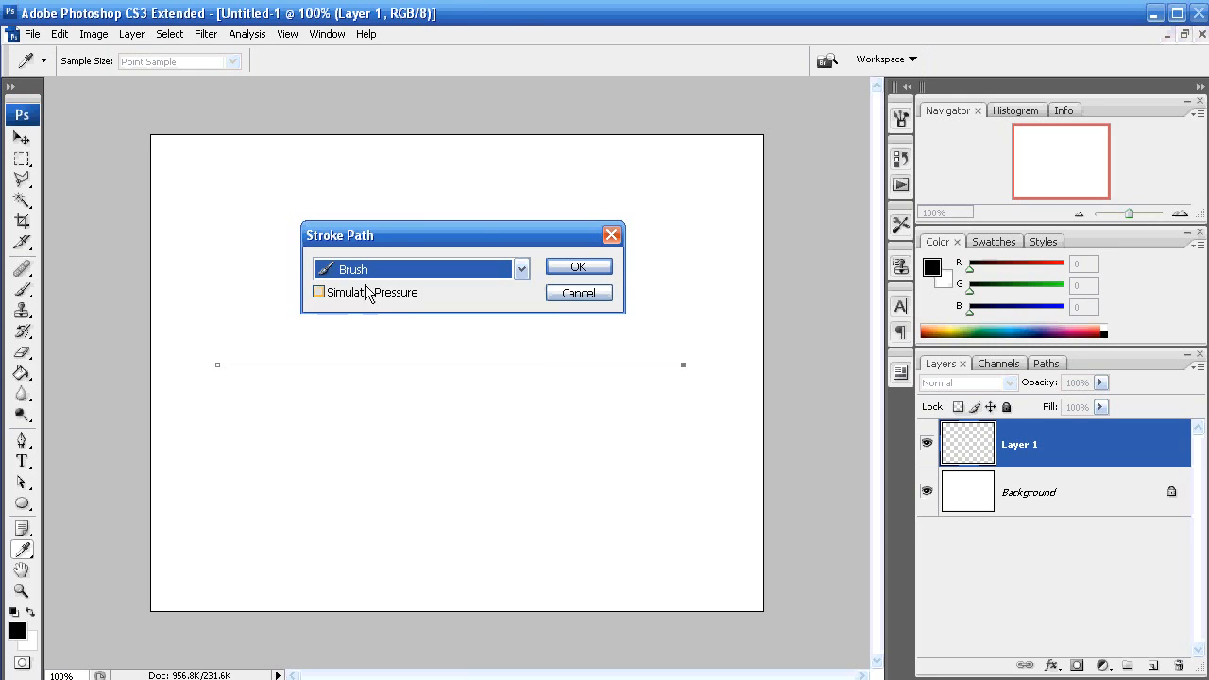
{"action": "left_click", "coordinate": [577, 265]}
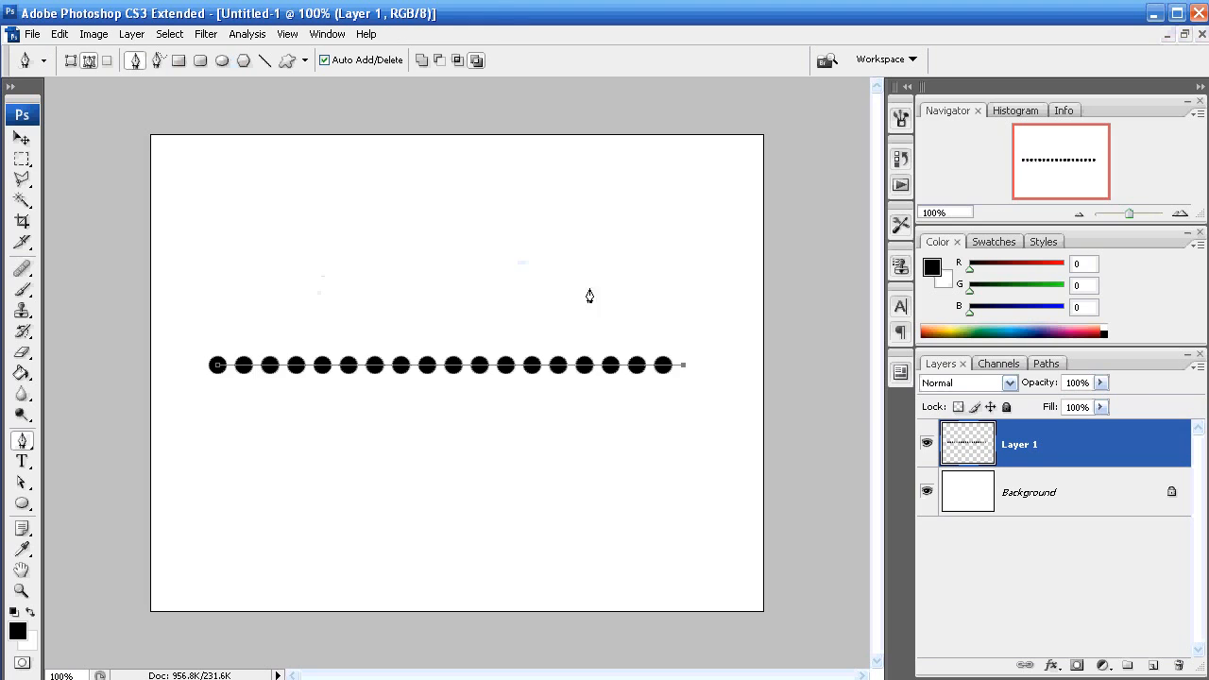
{"action": "left_click", "coordinate": [1037, 362]}
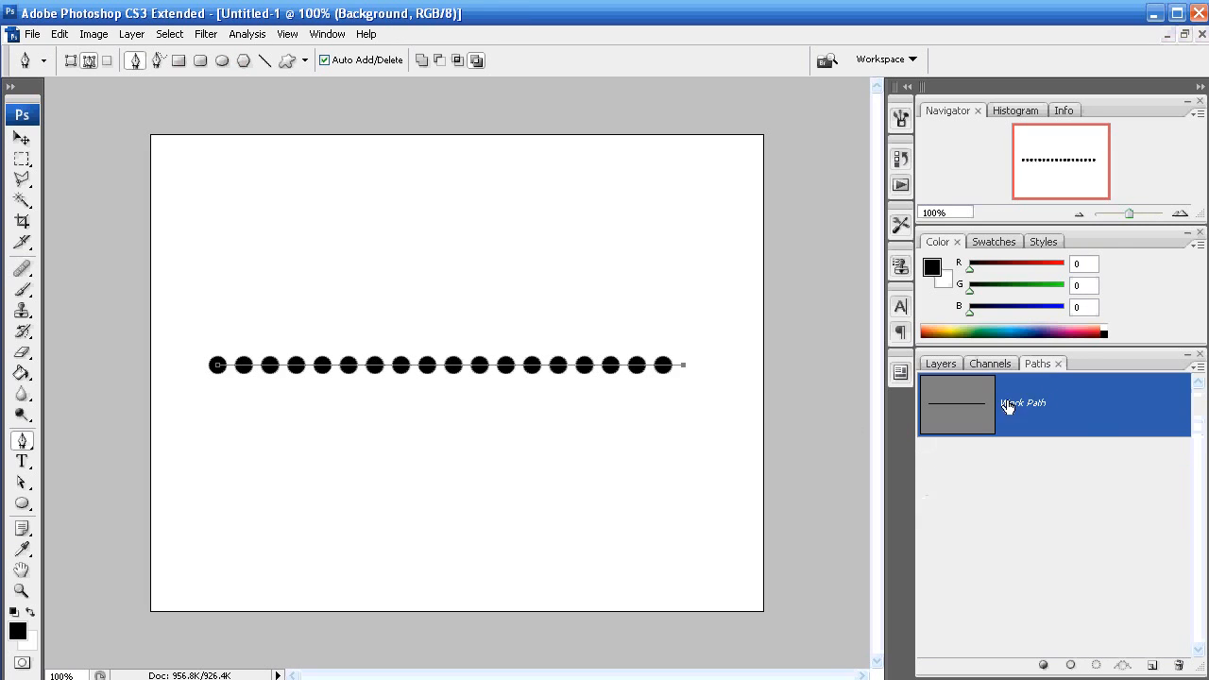
Delete the Work Path from the Paths panel
{"action": "right_click", "coordinate": [1010, 403]}
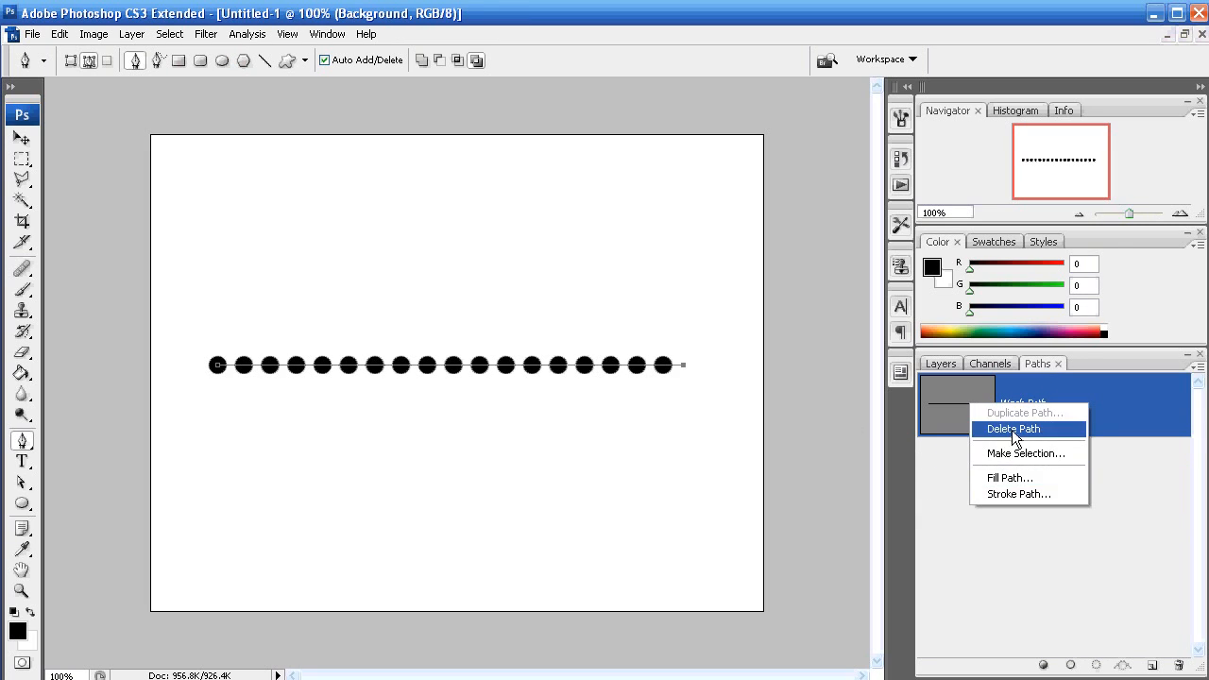
{"action": "left_click", "coordinate": [1013, 428]}
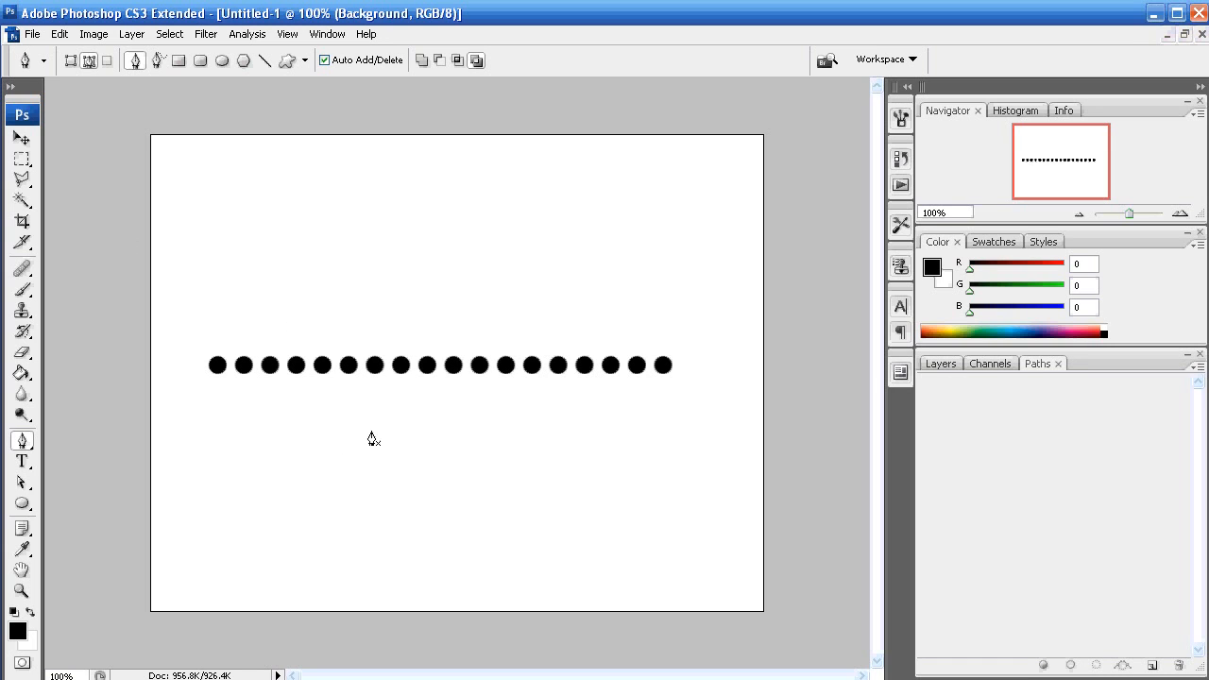
{"action": "mouse_move", "coordinate": [338, 227]}
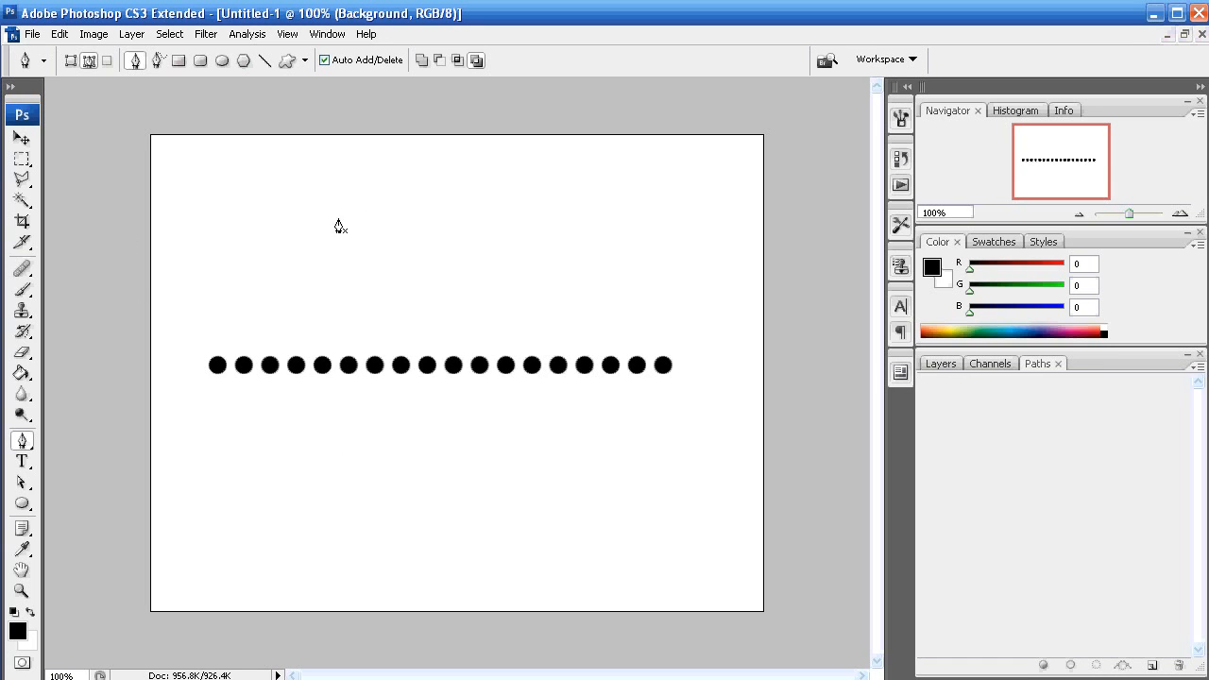
{"action": "mouse_move", "coordinate": [150, 301]}
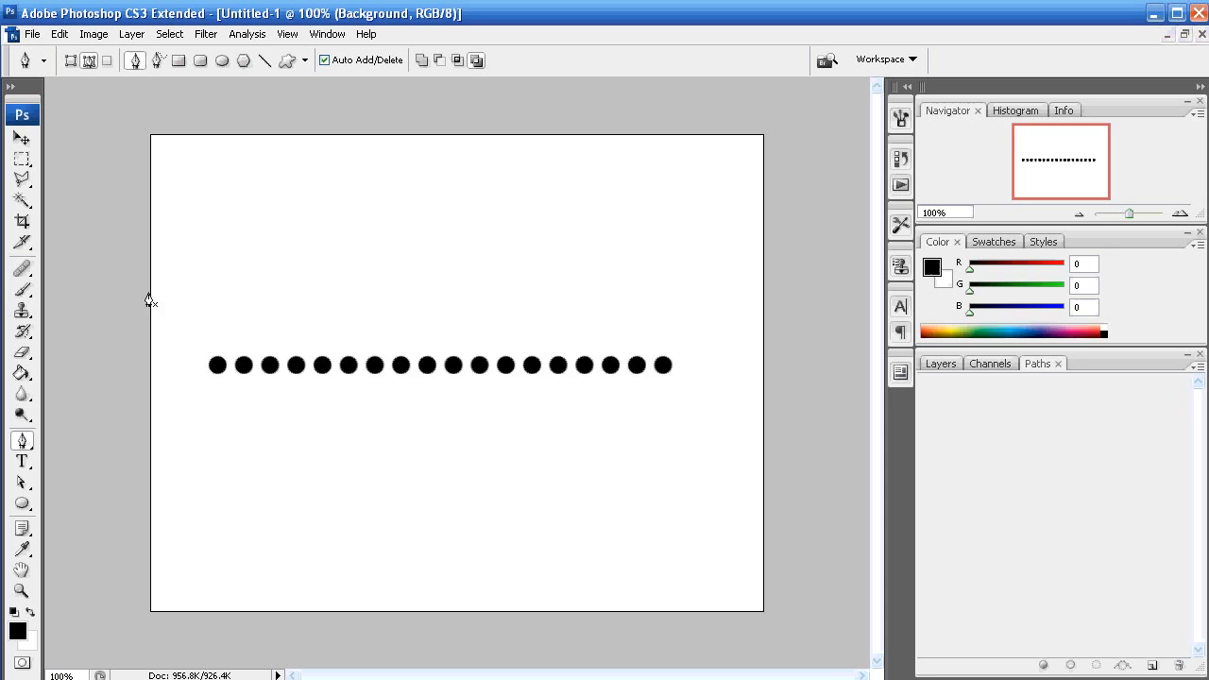
{"action": "mouse_move", "coordinate": [23, 394]}
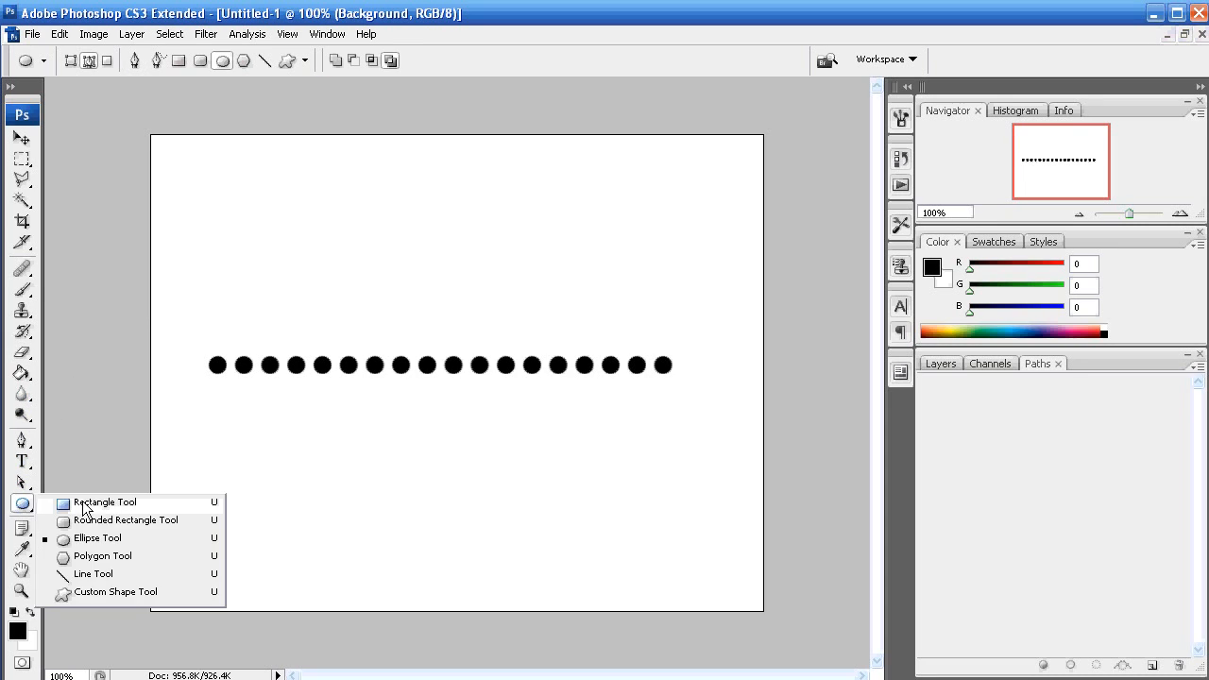
Stroke a square path with the dotted brush to form a dotted square outline
{"action": "left_click", "coordinate": [940, 362]}
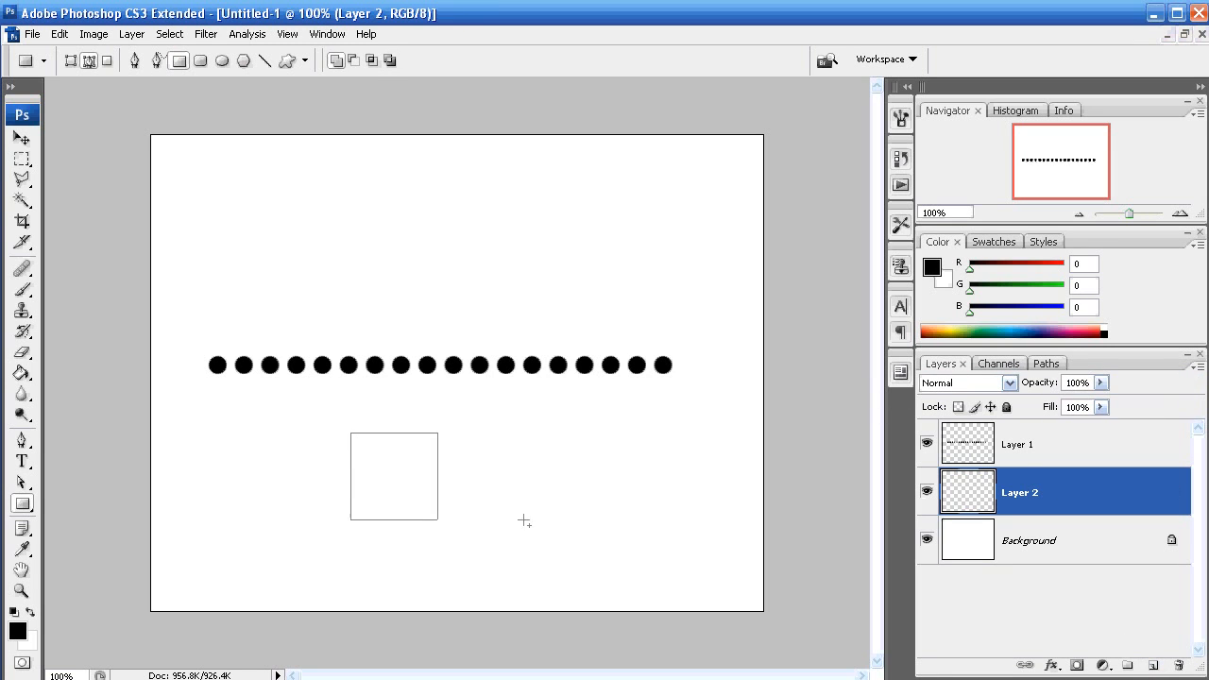
{"action": "right_click", "coordinate": [959, 401]}
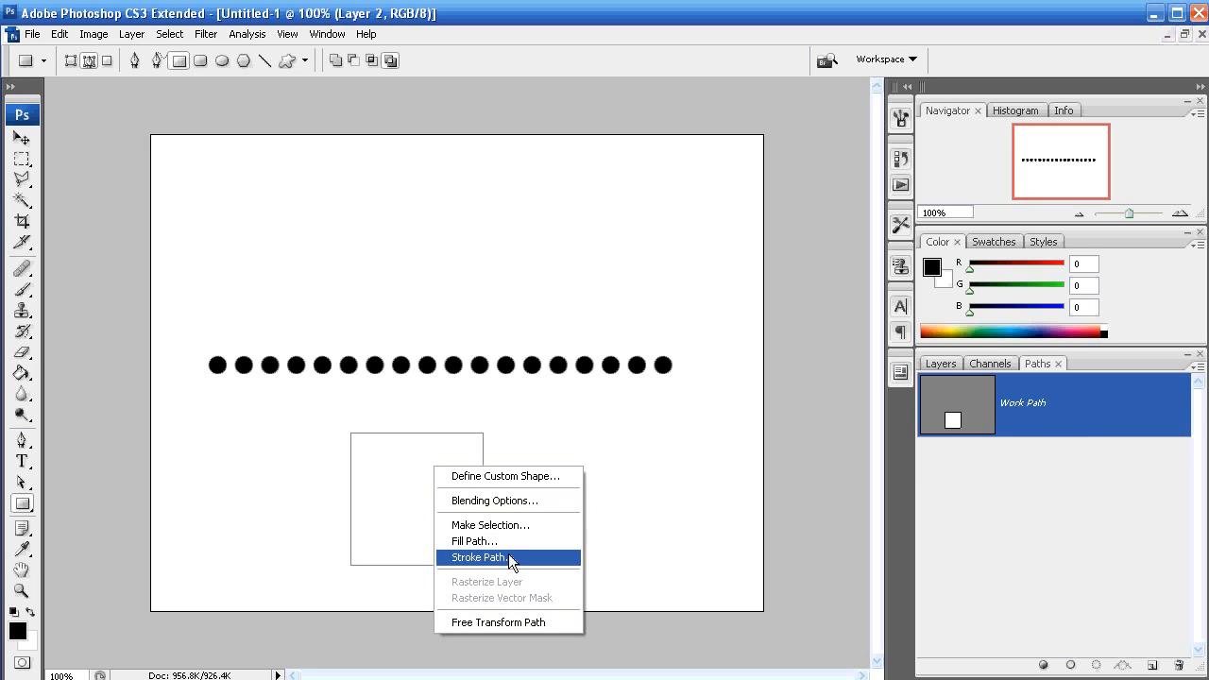
{"action": "left_click", "coordinate": [479, 557]}
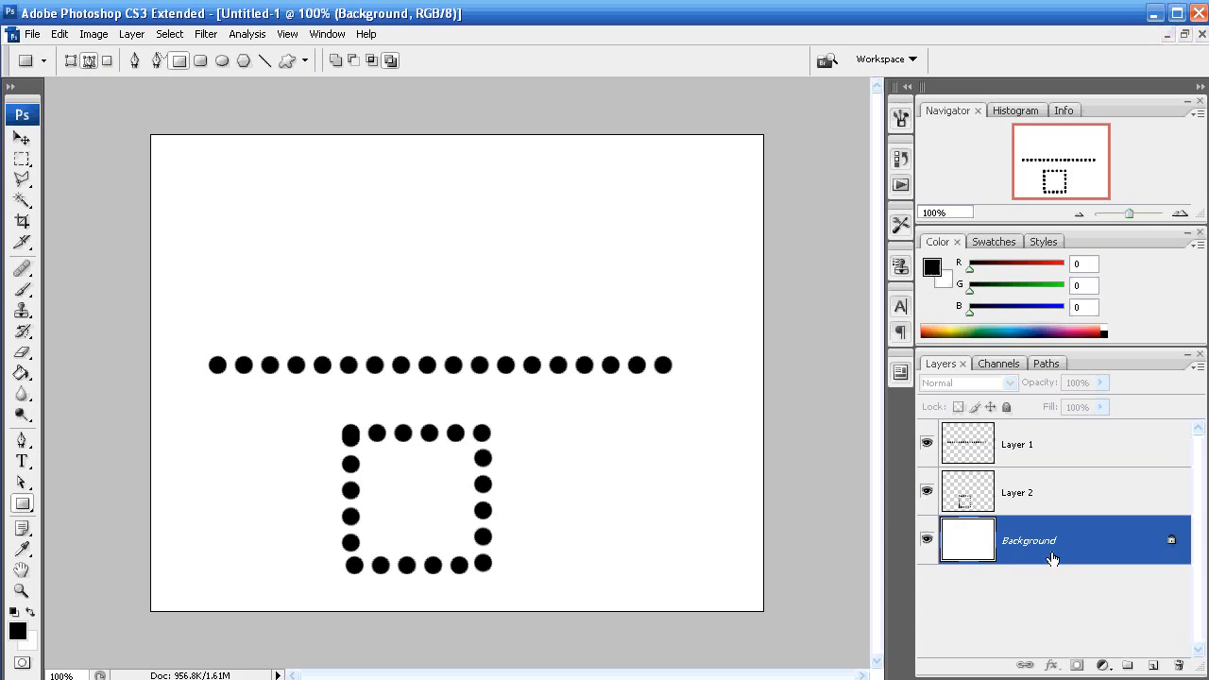
{"action": "mouse_move", "coordinate": [886, 530]}
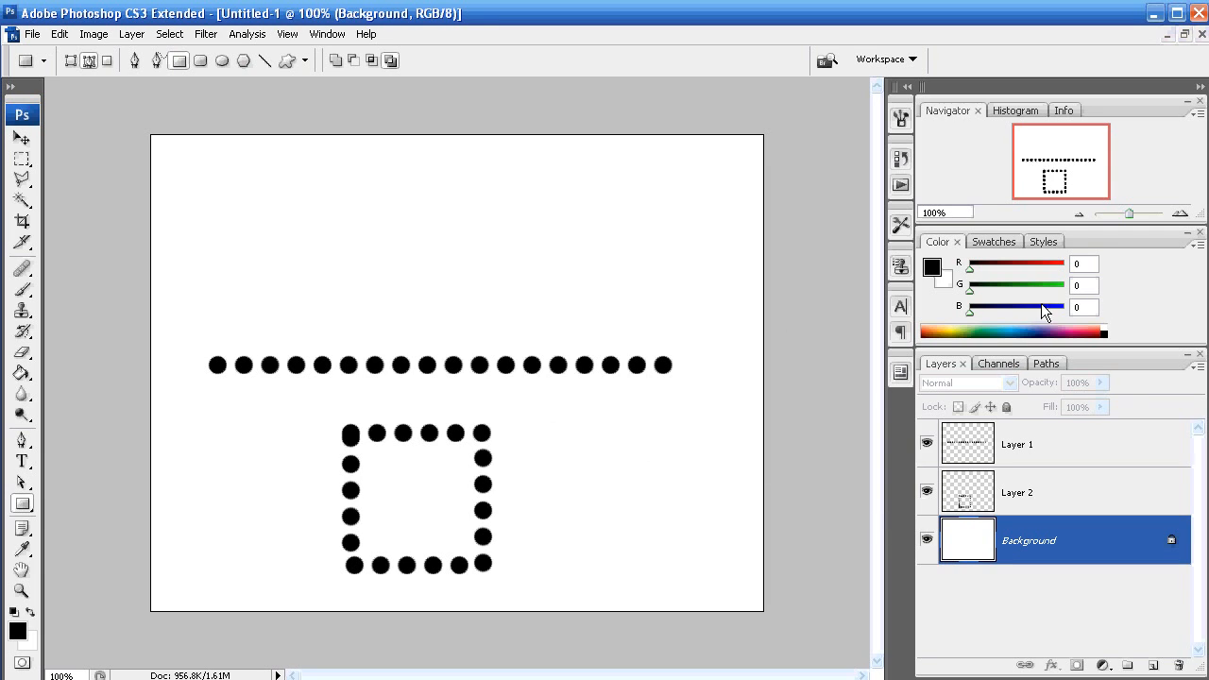
{"action": "mouse_move", "coordinate": [913, 351]}
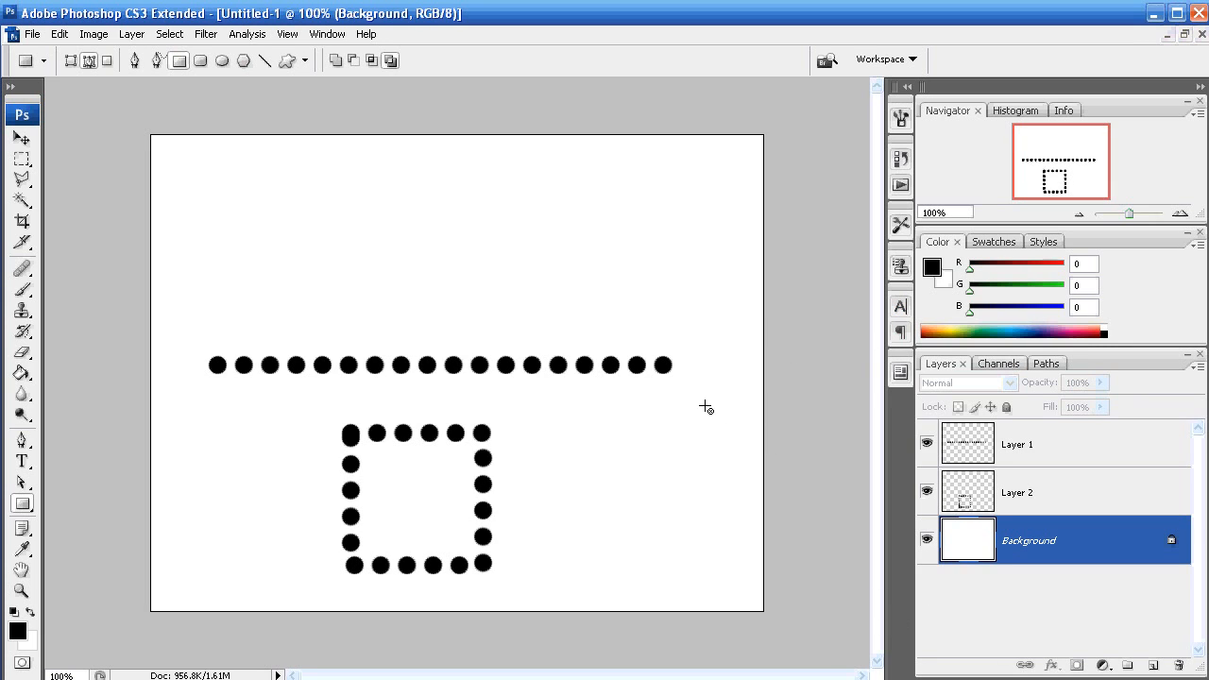
{"action": "mouse_move", "coordinate": [691, 405]}
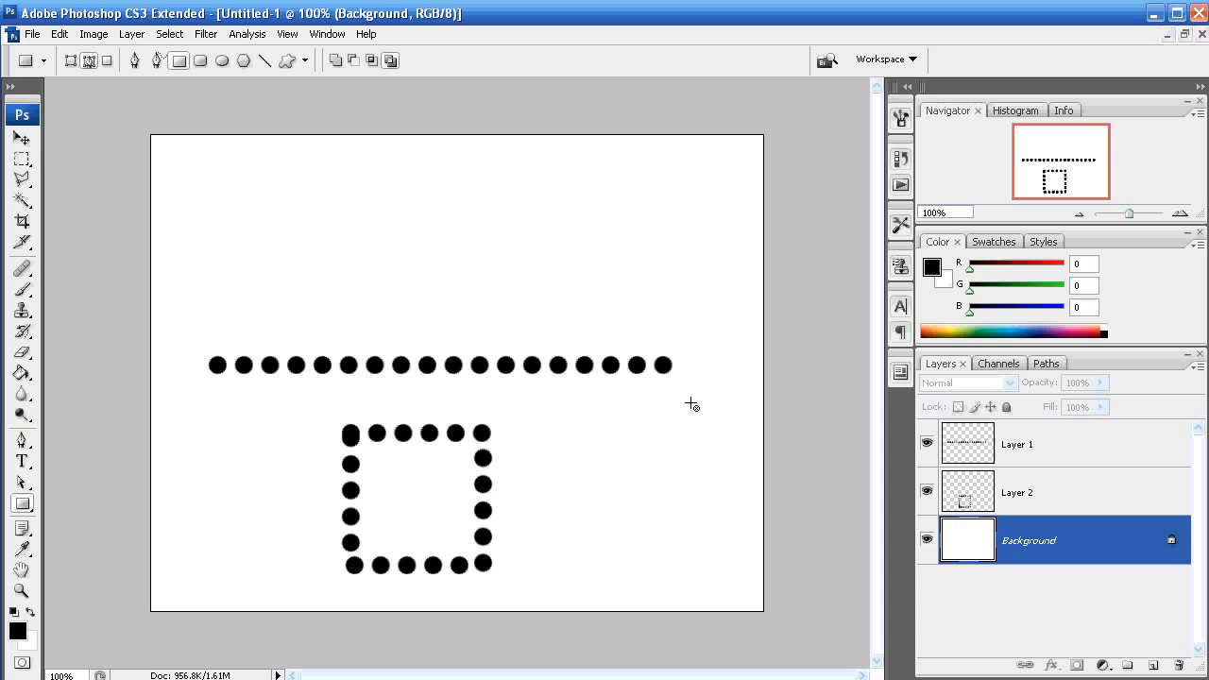
{"action": "mouse_move", "coordinate": [430, 493]}
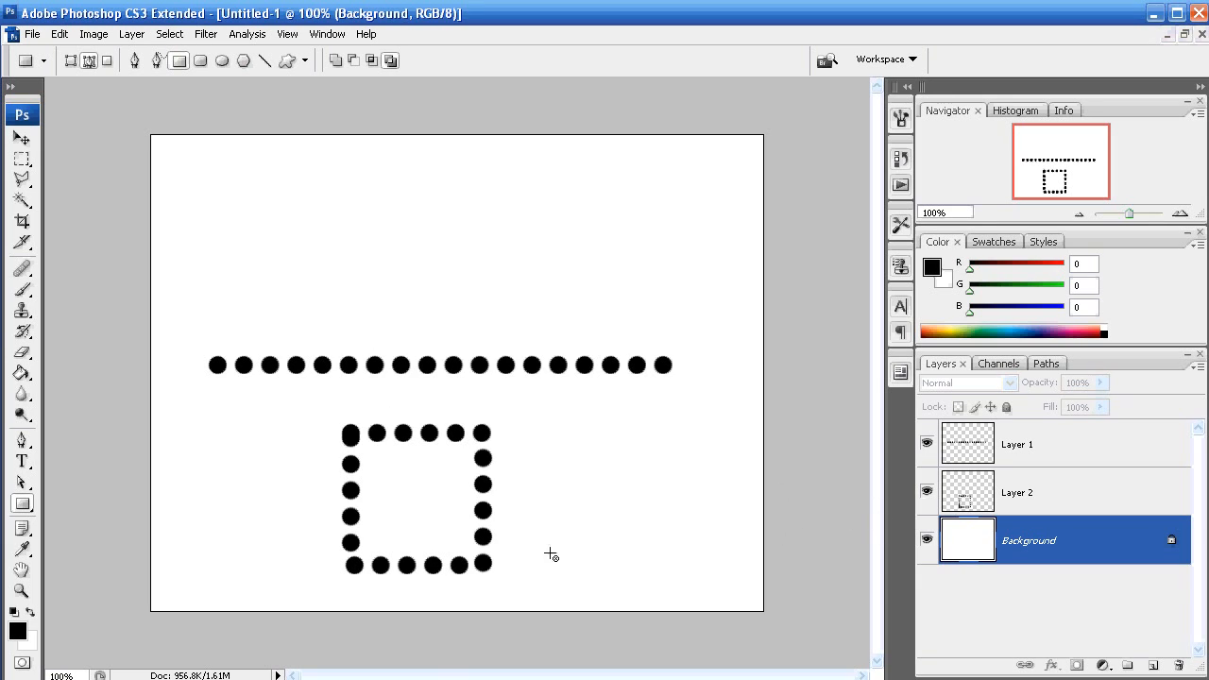
{"action": "mouse_move", "coordinate": [828, 534]}
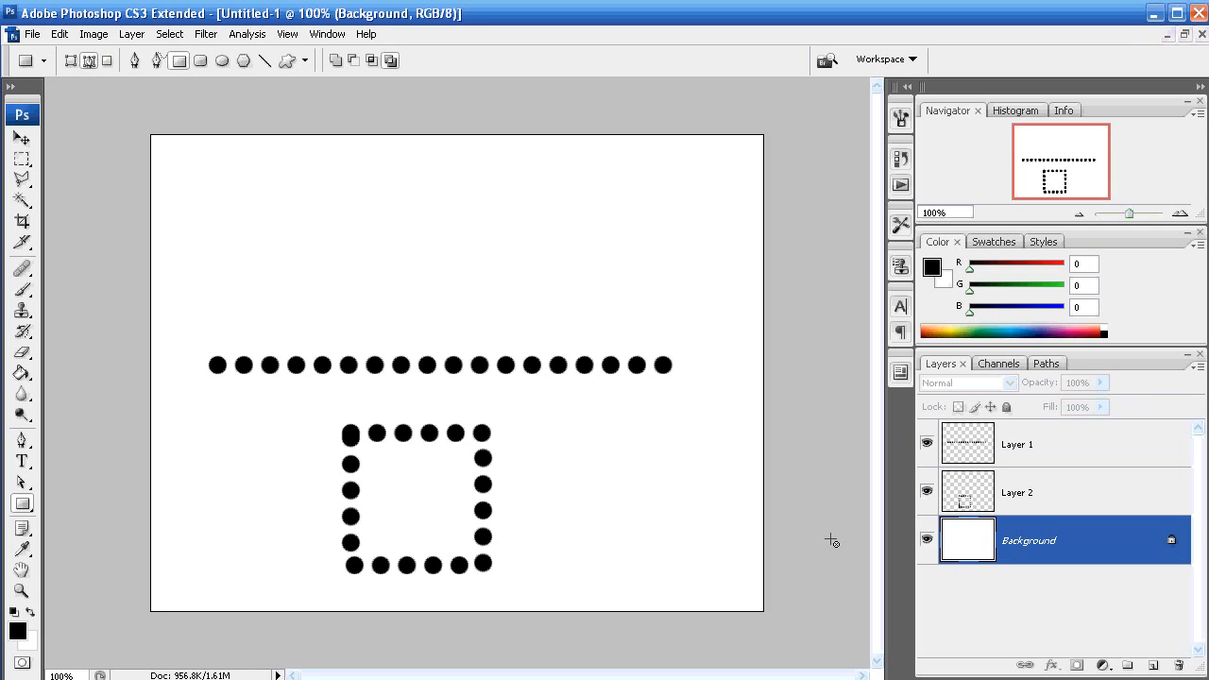
{"action": "mouse_move", "coordinate": [845, 536]}
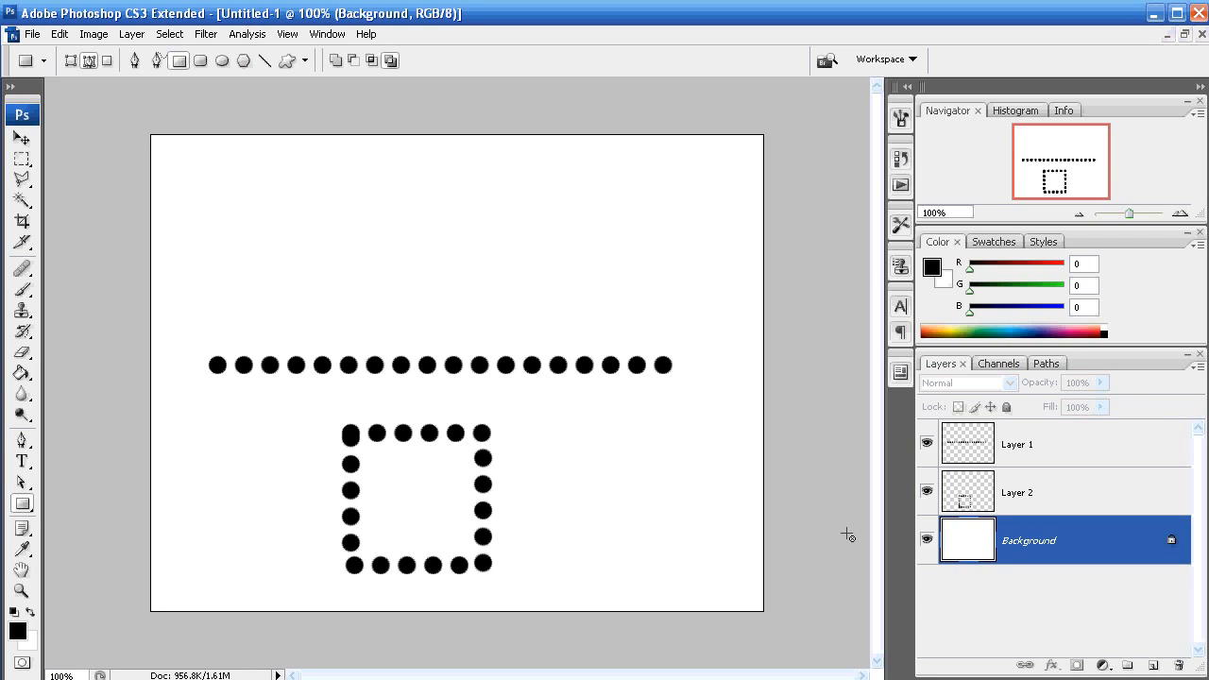